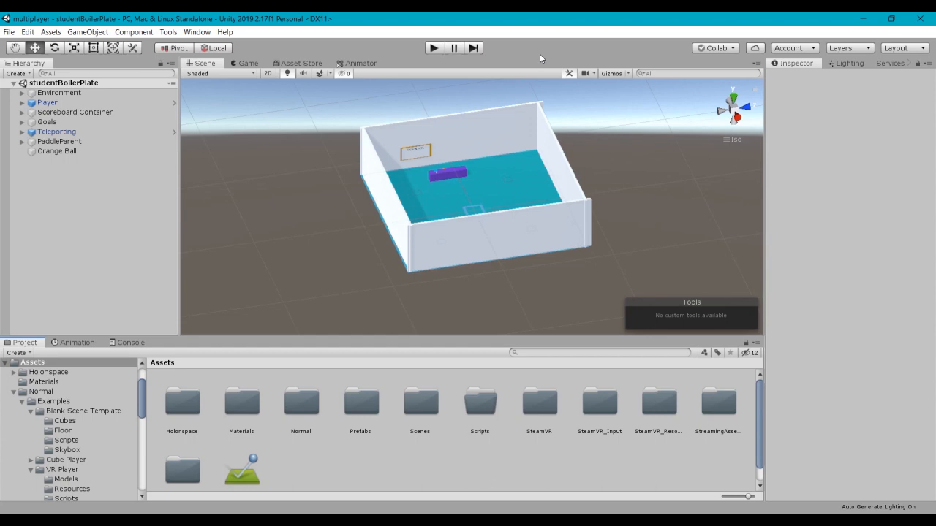
mouse_move(504, 228)
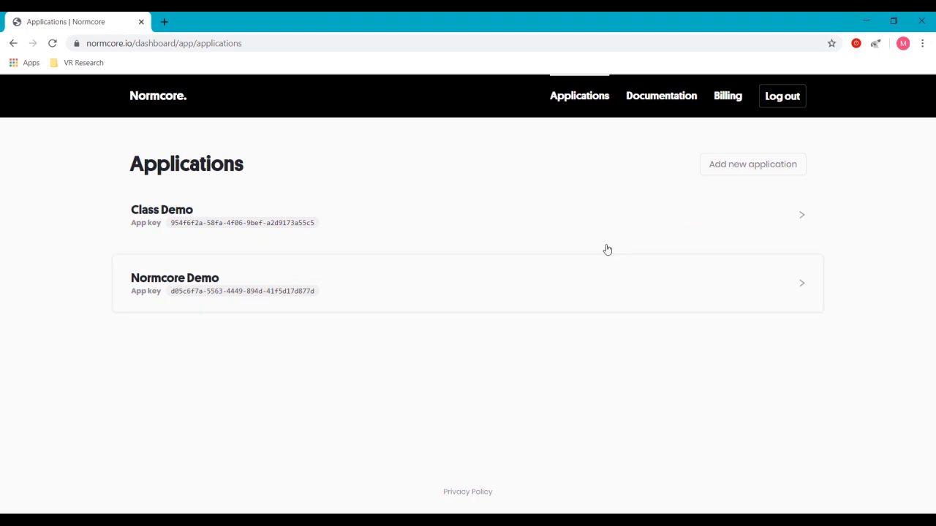
mouse_move(477, 146)
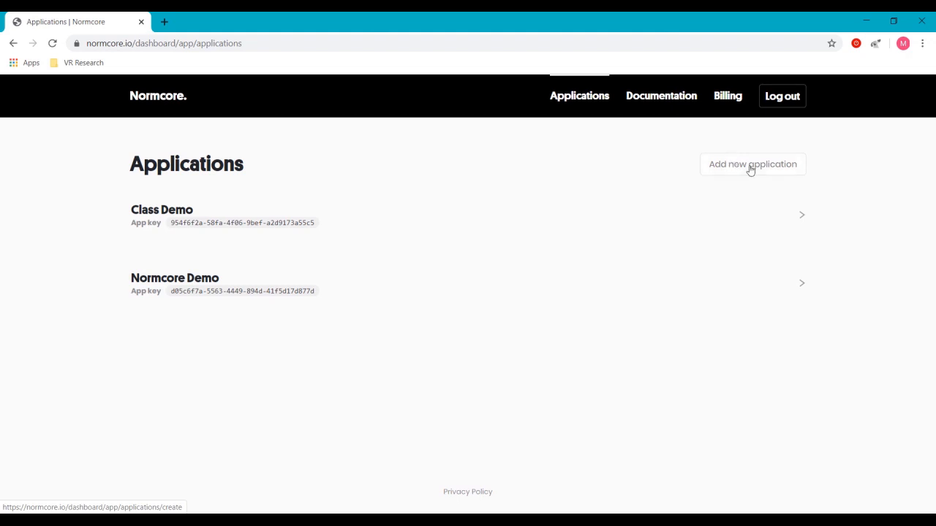
Step: Start a new application from the Applications page, bringing up the blank Create application form
click(752, 164)
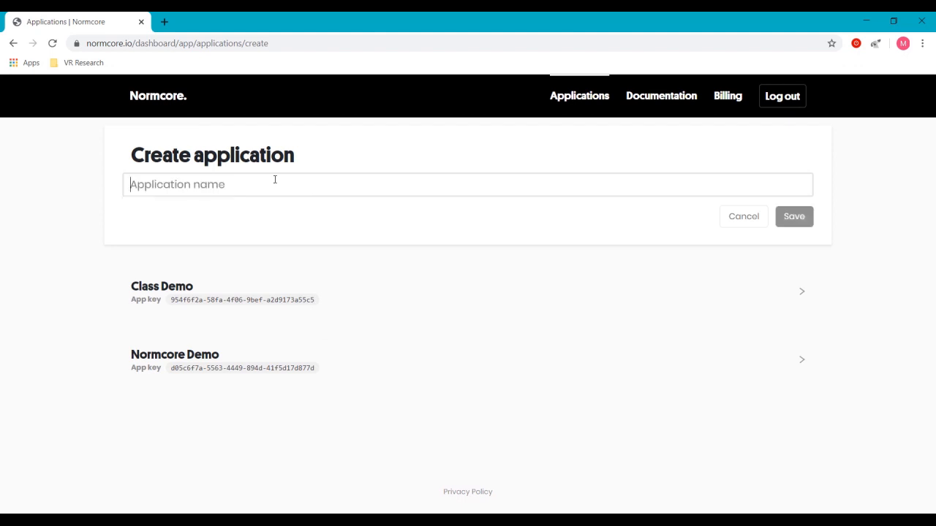
Step: Name the new application 'Class Demo 2' and save it so it gets its own app key
text(Class Demo)
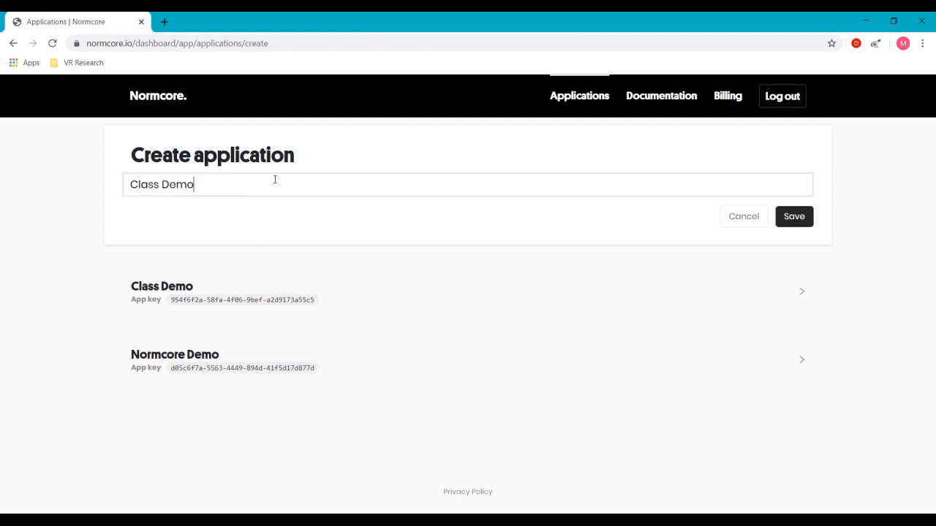
text(2)
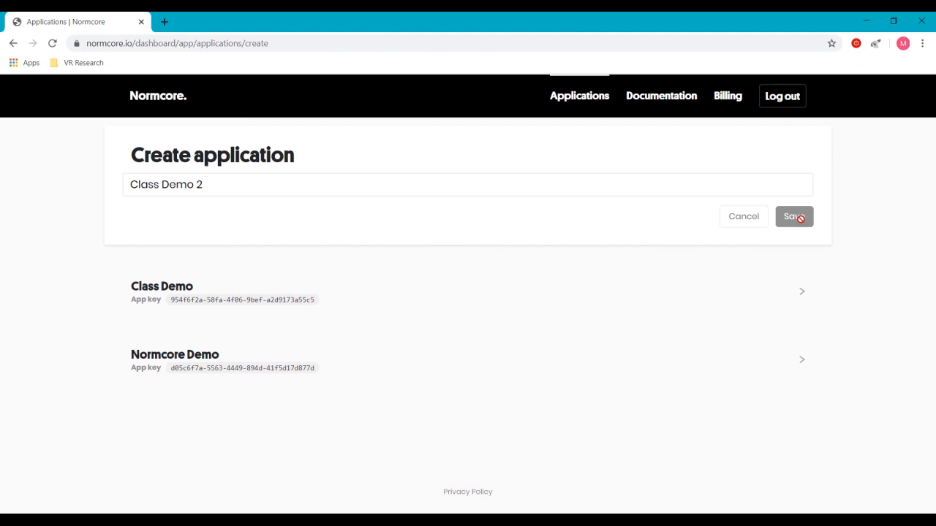
click(793, 216)
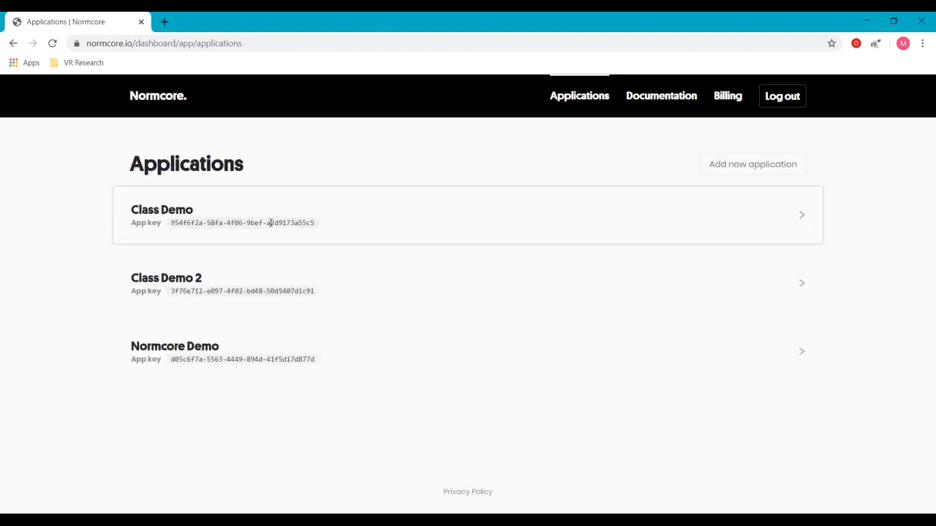
Step: Select the Class Demo app key in the dashboard so it can be copied into Unity
double_click(243, 222)
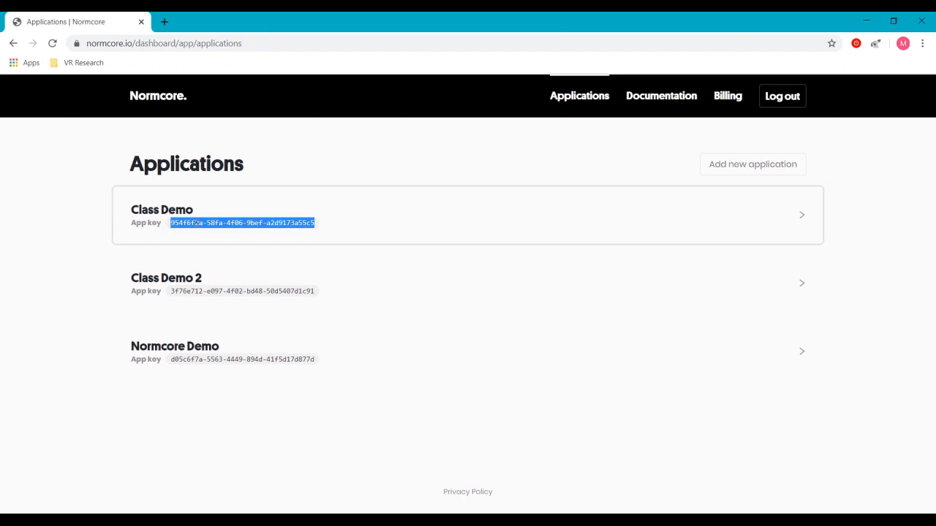
mouse_move(246, 246)
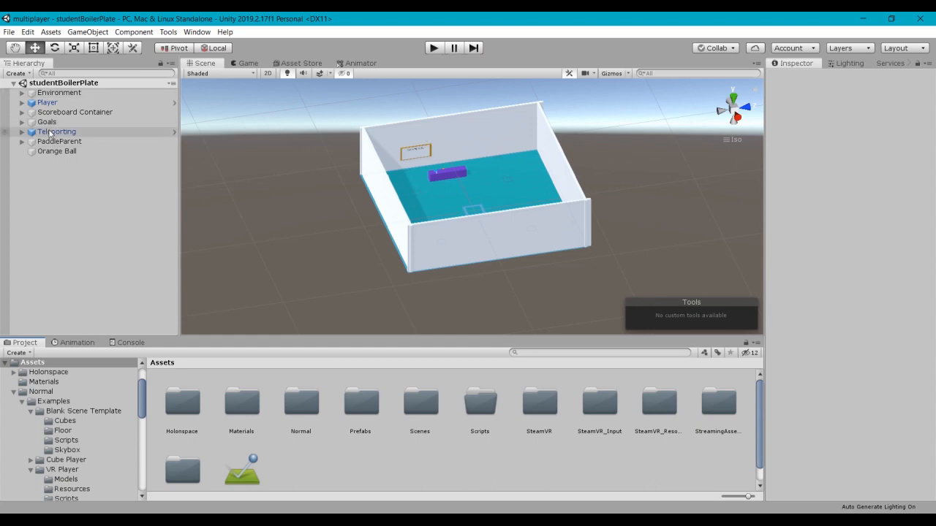
click(47, 102)
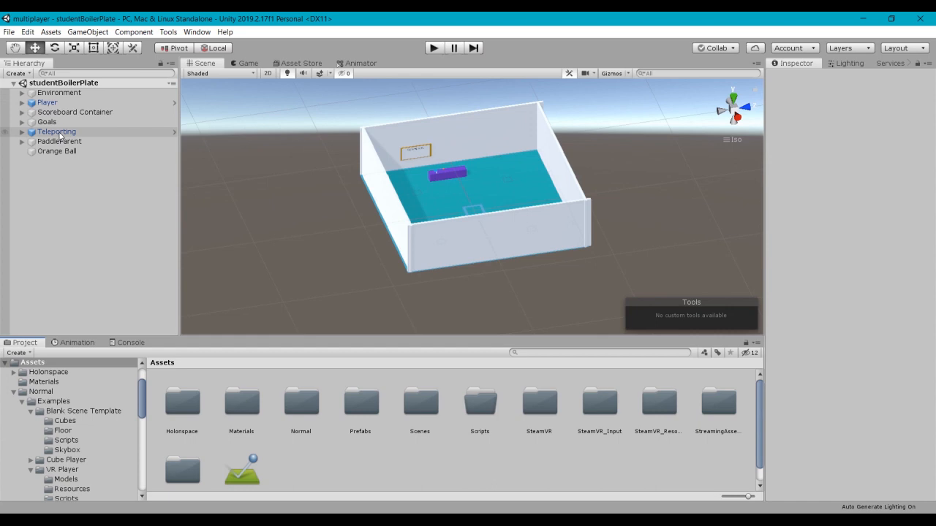
click(55, 132)
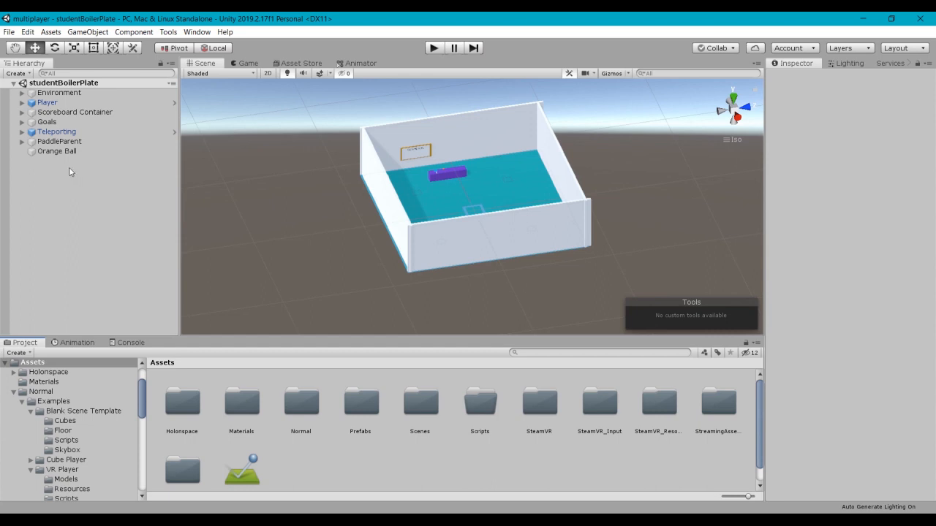
mouse_move(56, 167)
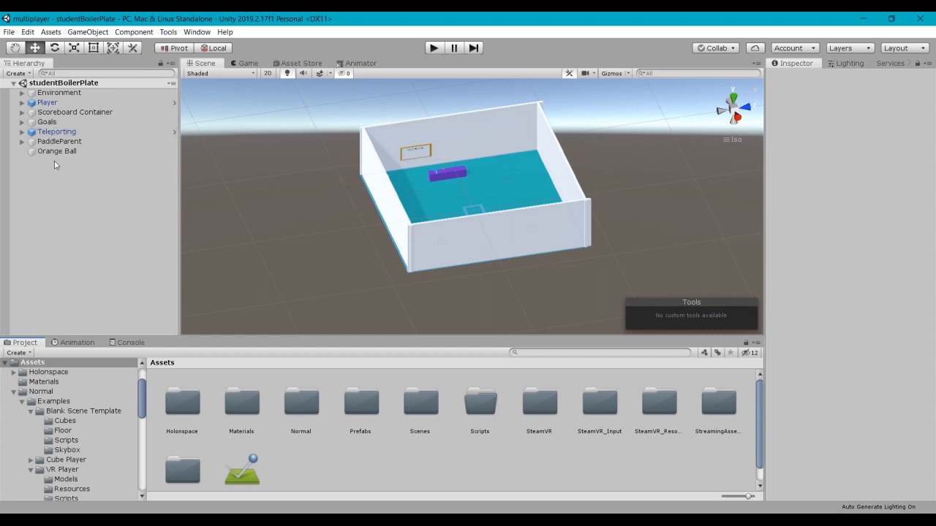
mouse_move(79, 172)
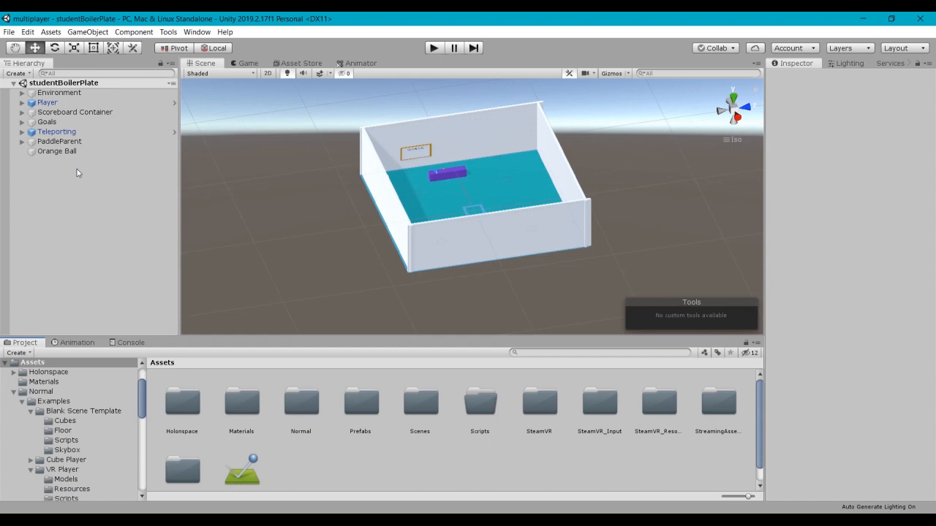
mouse_move(76, 174)
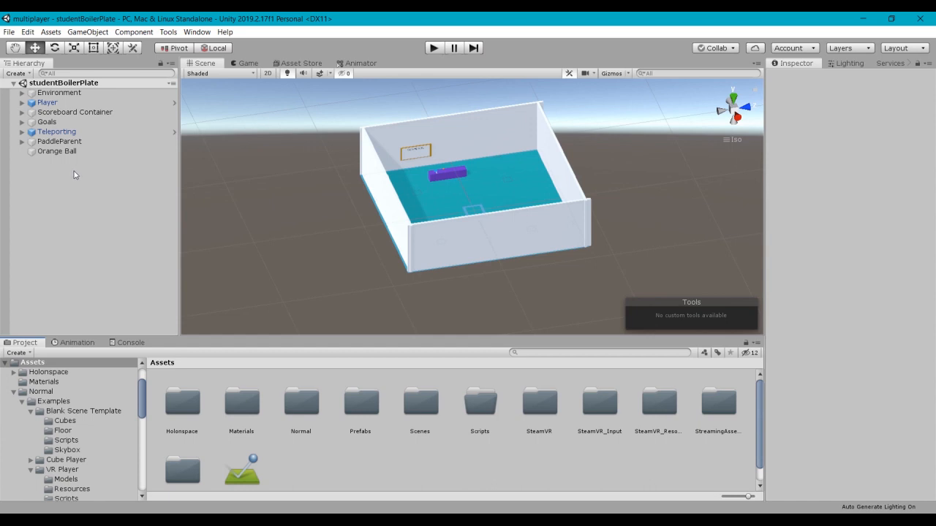
mouse_move(538, 351)
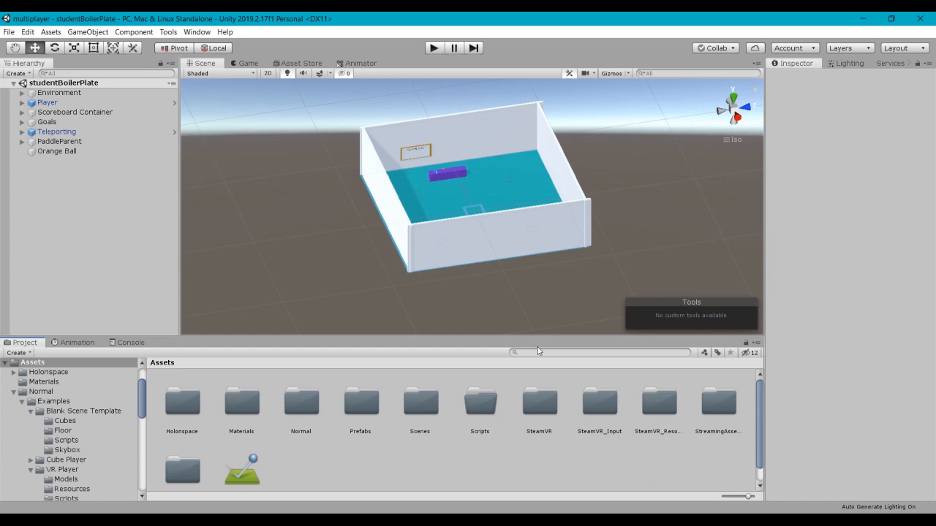
mouse_move(541, 352)
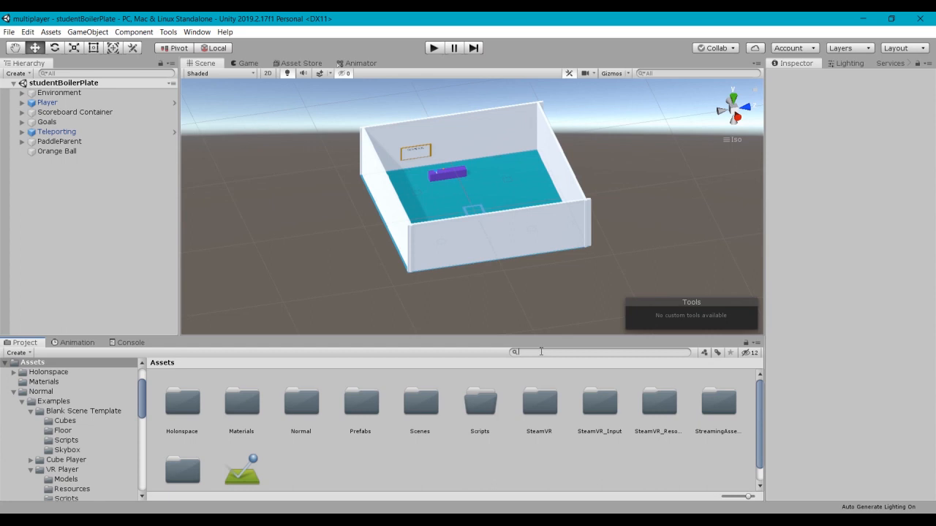
Step: Find the Realtime + VR Player prefab by searching 'realtime' in the Project assets
text(realtime)
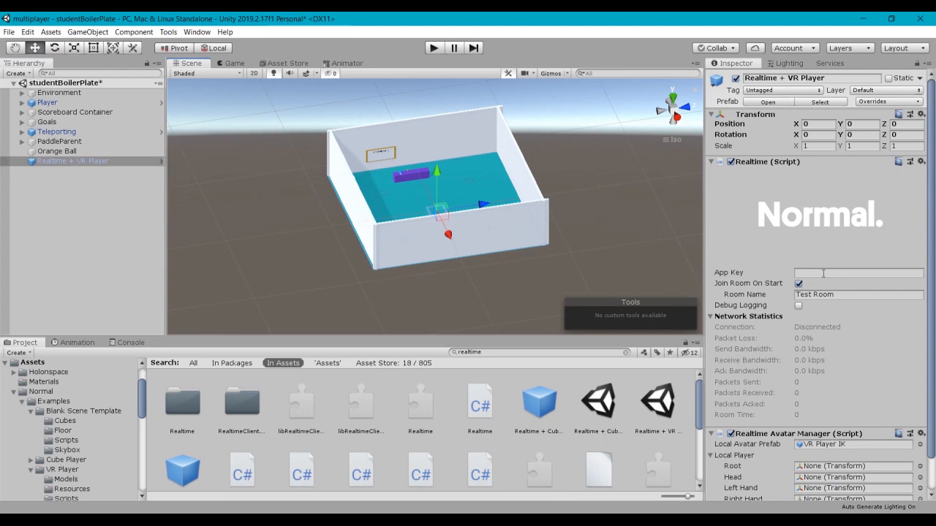
Step: Fill the Realtime App Key with the copied Class Demo key and name the room 'Demo Class Room'
click(858, 274)
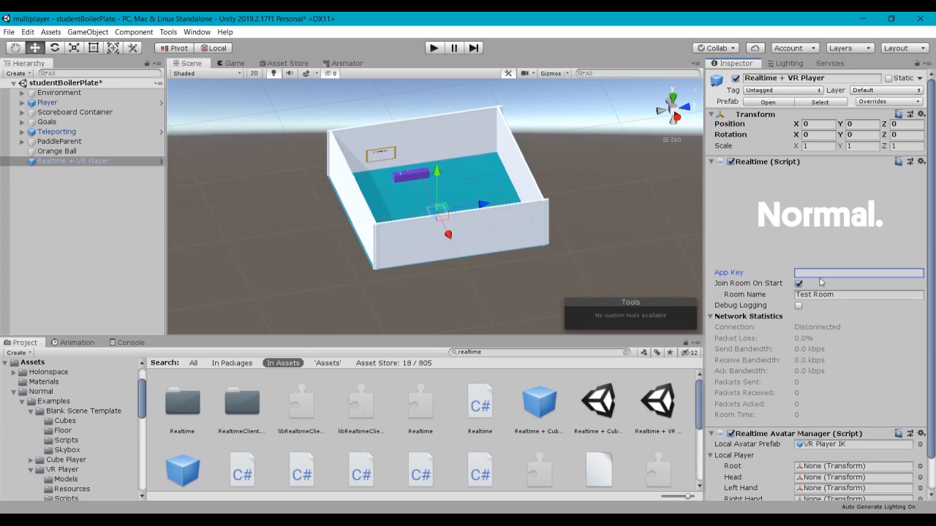
text(6f2a-58fa-4f06-9bef-a2d9173a55c5)
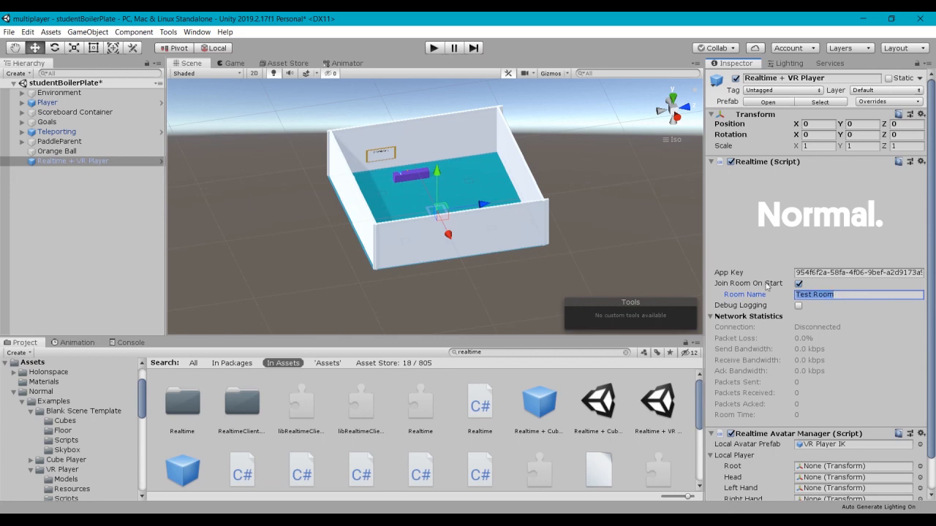
text(Demo Class)
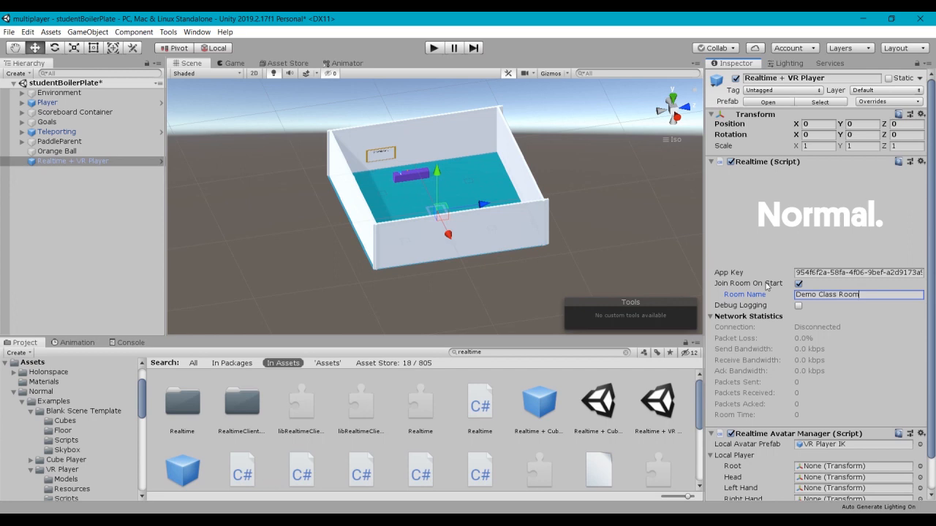
mouse_move(778, 369)
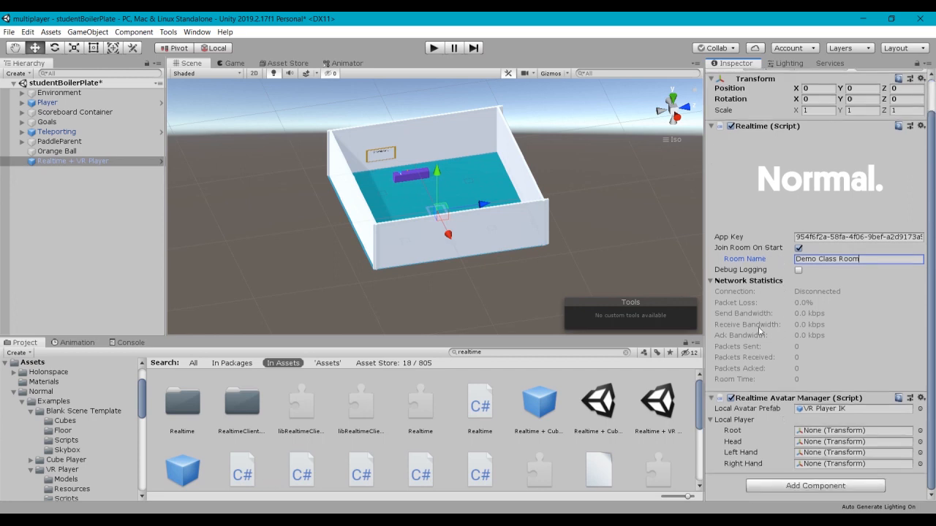
mouse_move(807, 439)
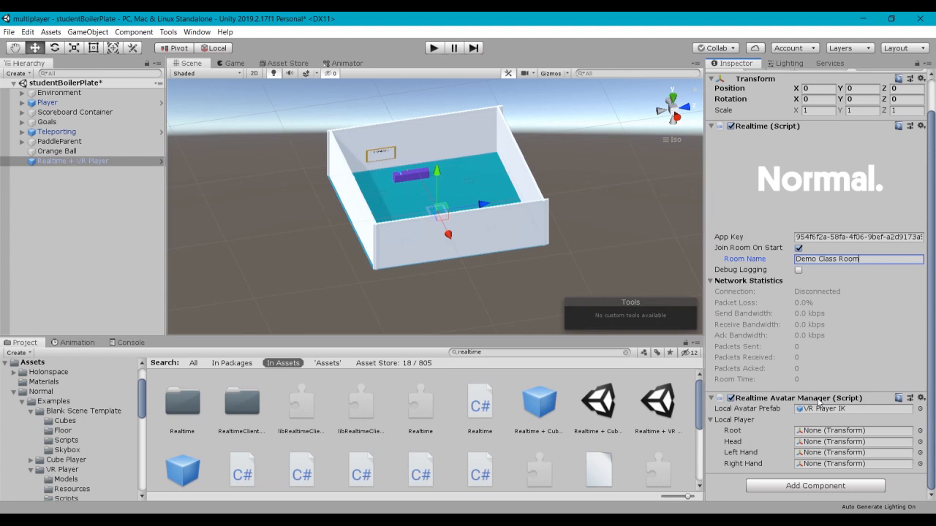
mouse_move(816, 410)
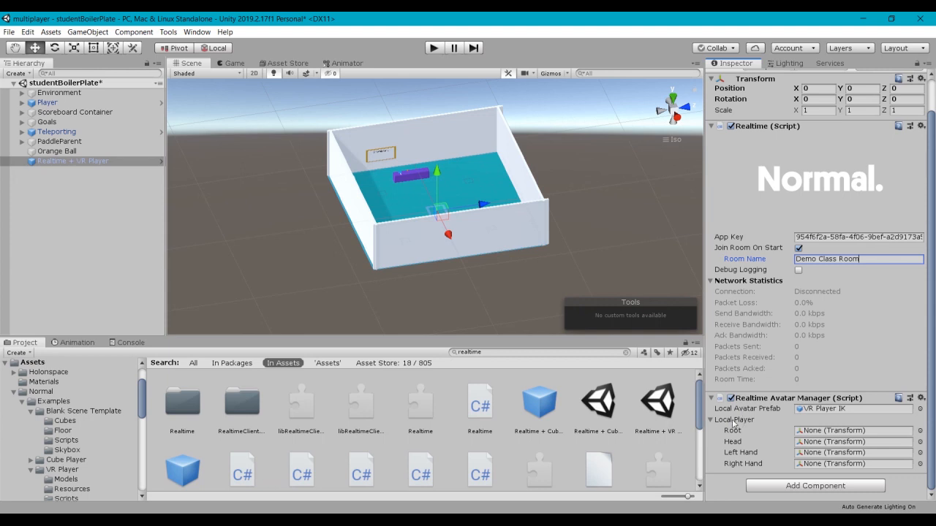
mouse_move(772, 418)
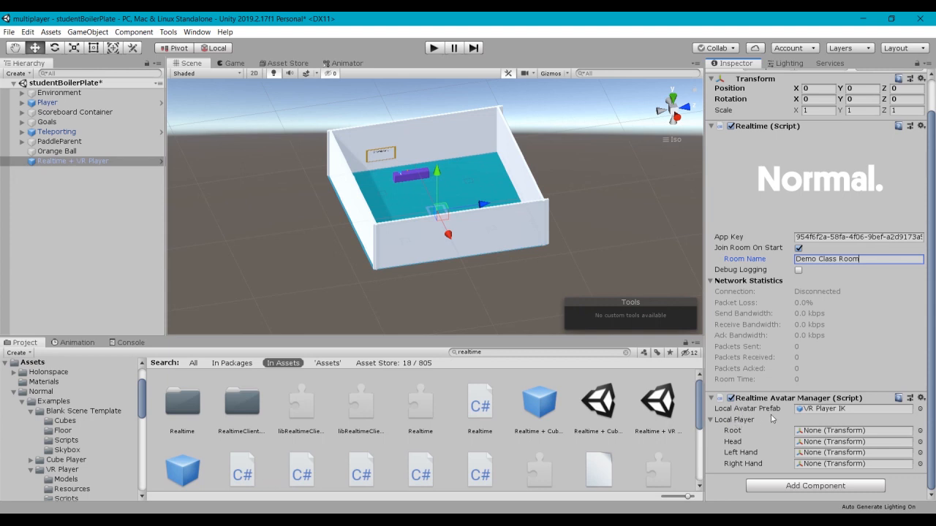
mouse_move(807, 417)
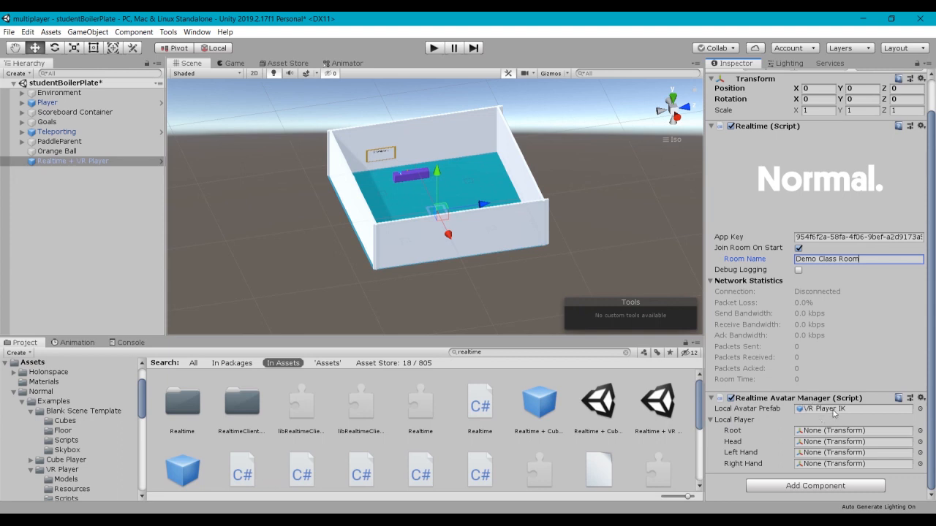
mouse_move(830, 412)
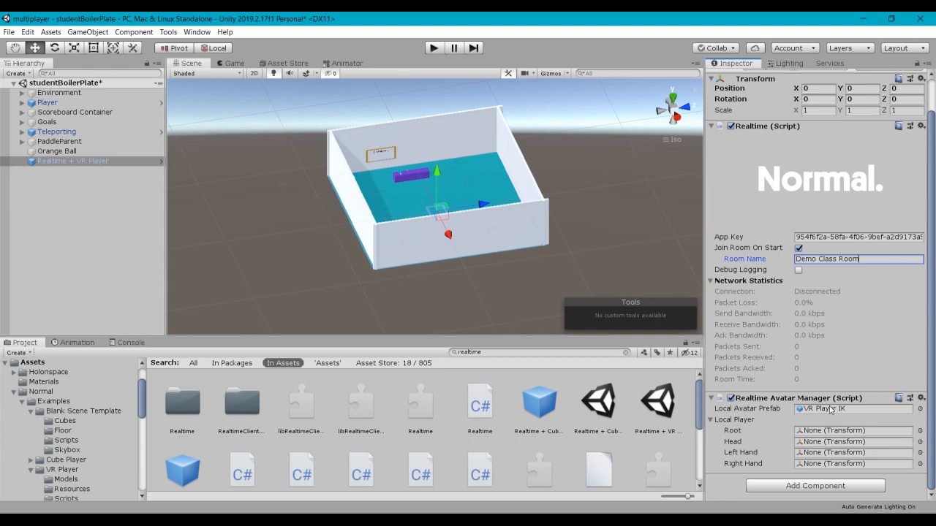
mouse_move(740, 433)
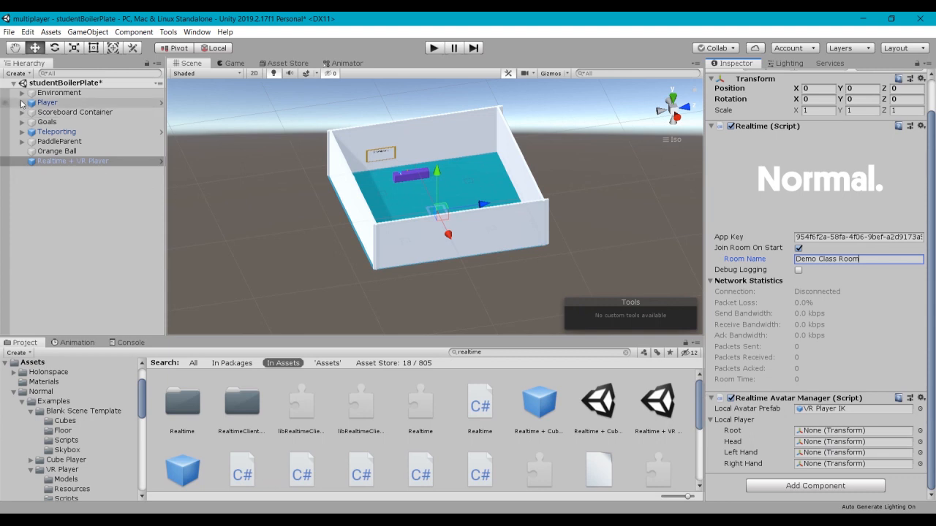
Step: Reveal the Player rig's camera and hand objects and locate the VR Player IK avatar prefab
click(24, 103)
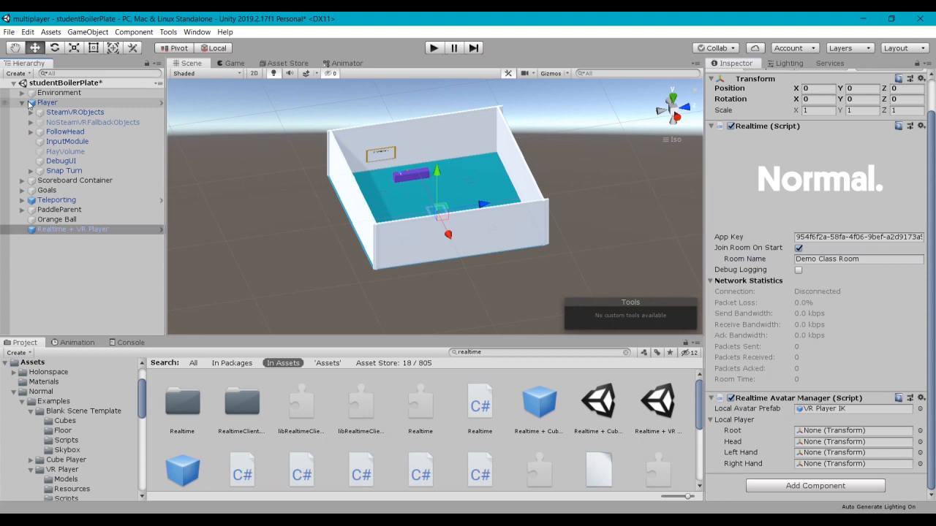
click(31, 111)
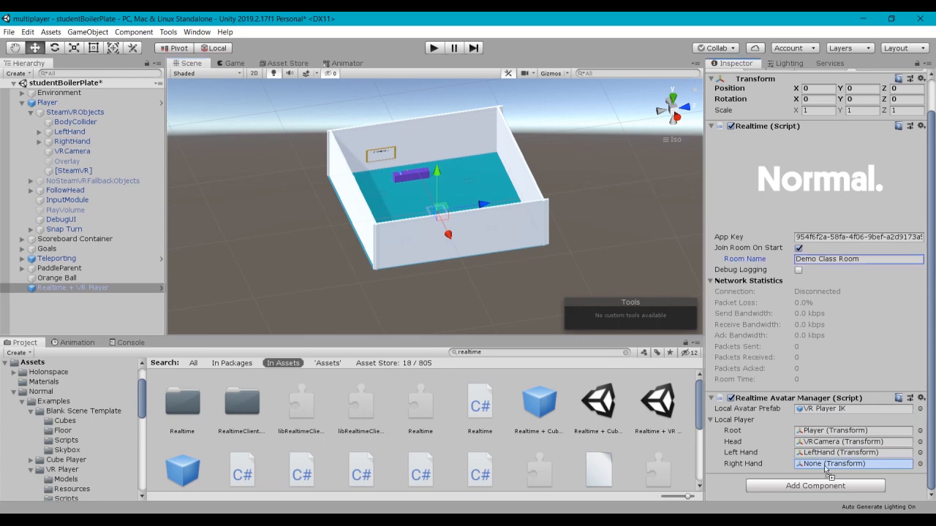
click(854, 464)
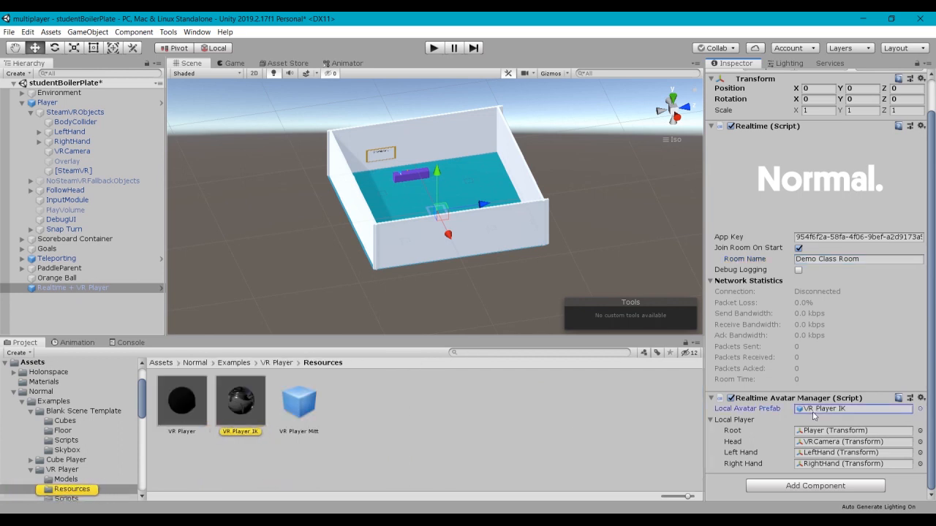
mouse_move(219, 414)
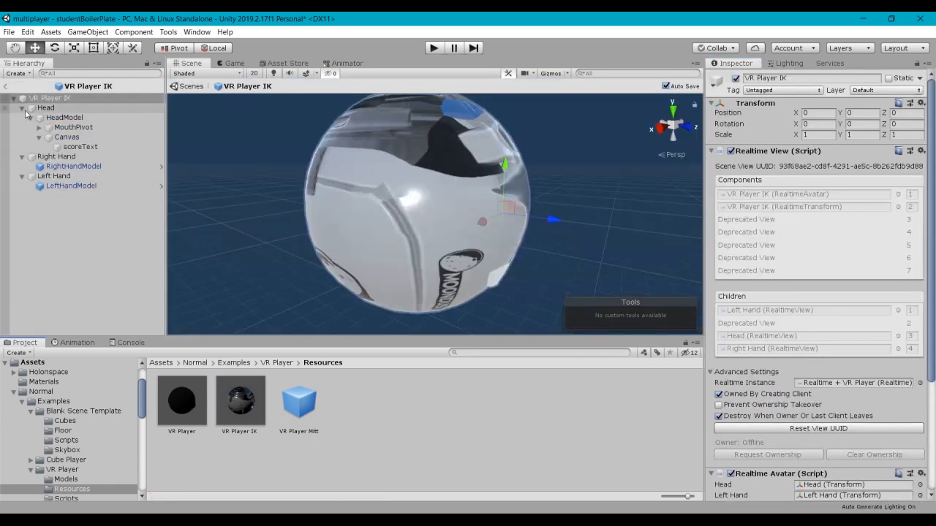
Step: Inspect the avatar's left and right hand models in the VR Player IK prefab hierarchy
click(23, 108)
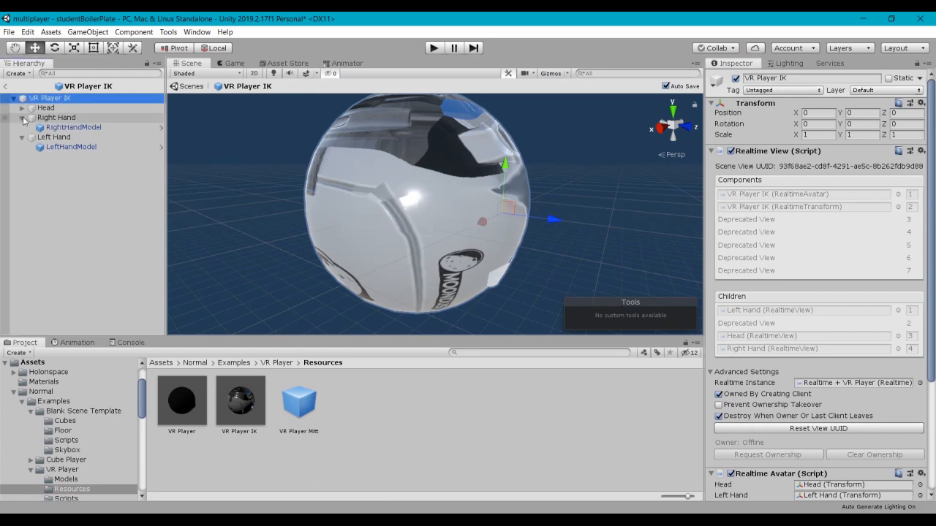
click(22, 117)
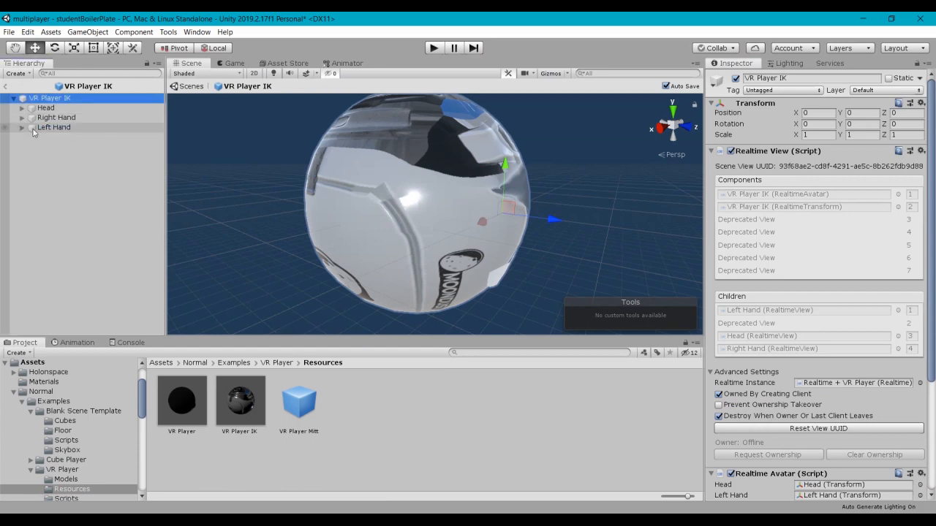
click(23, 117)
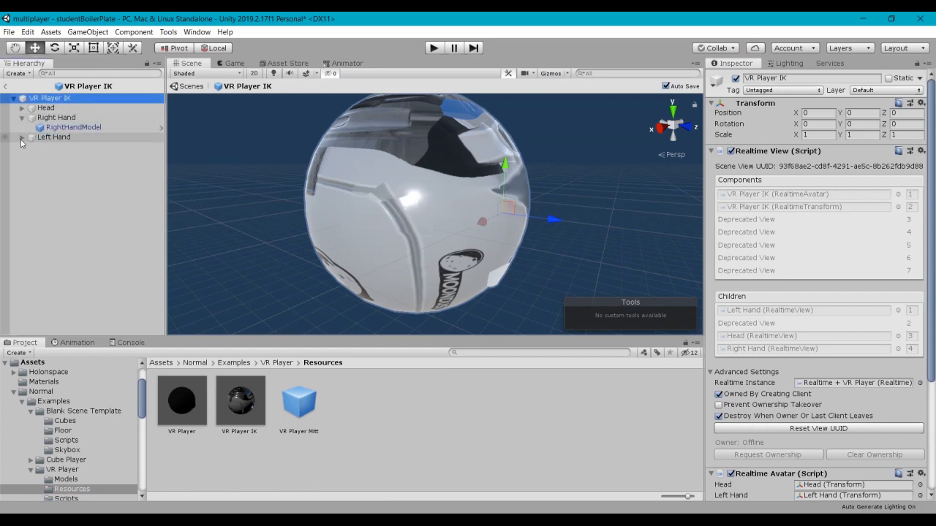
click(72, 146)
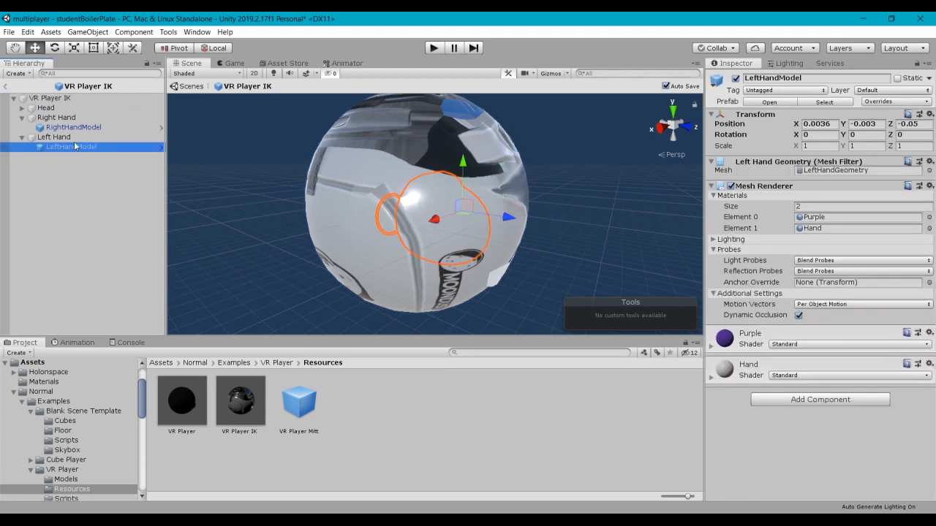
click(74, 127)
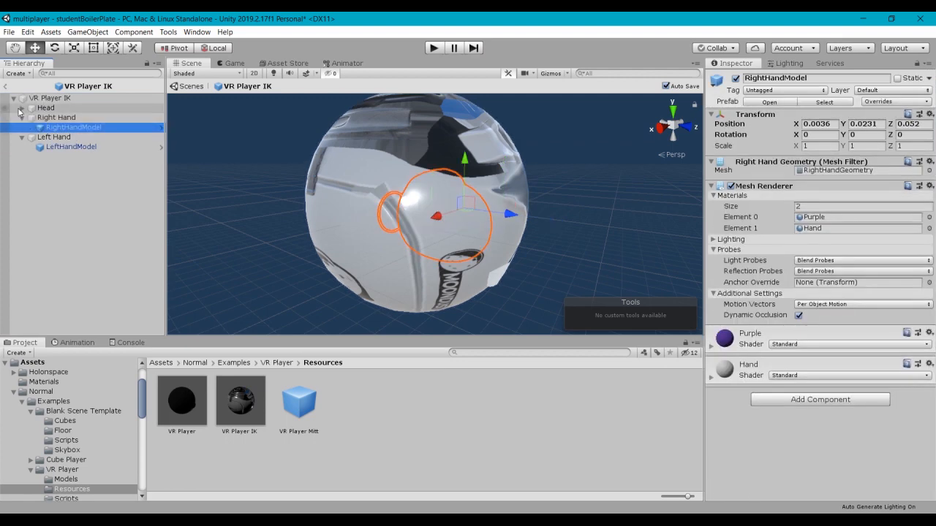
Step: Expand the Head object and select HeadModel to show its Grenade material
click(21, 109)
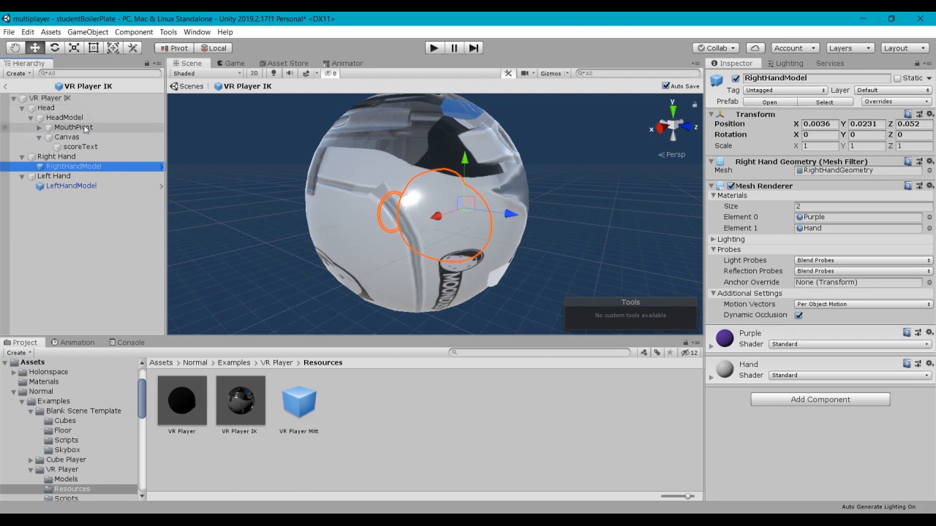
drag(435, 220, 436, 198)
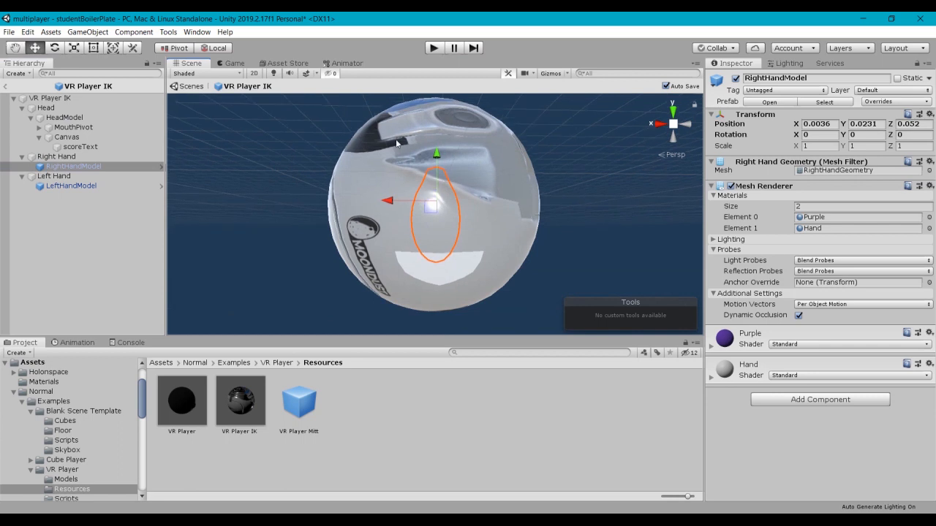
mouse_move(377, 182)
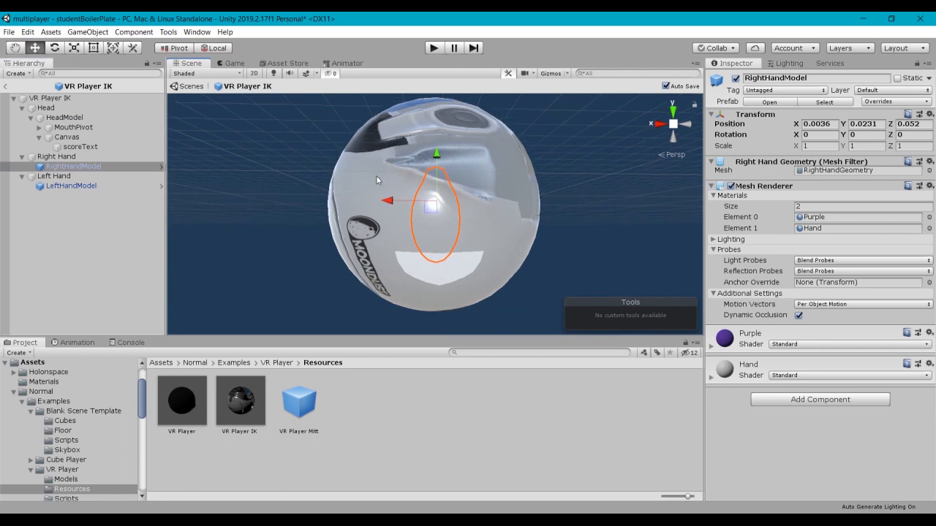
click(47, 108)
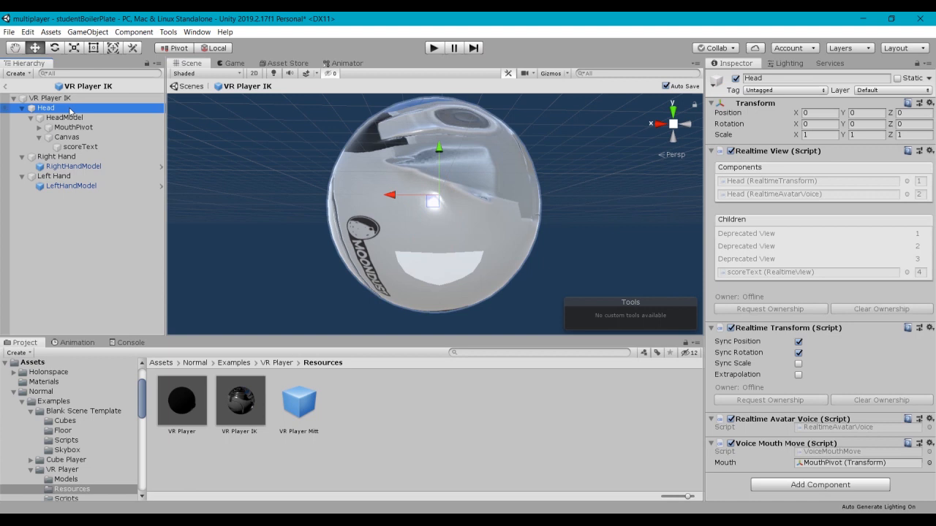
mouse_move(731, 258)
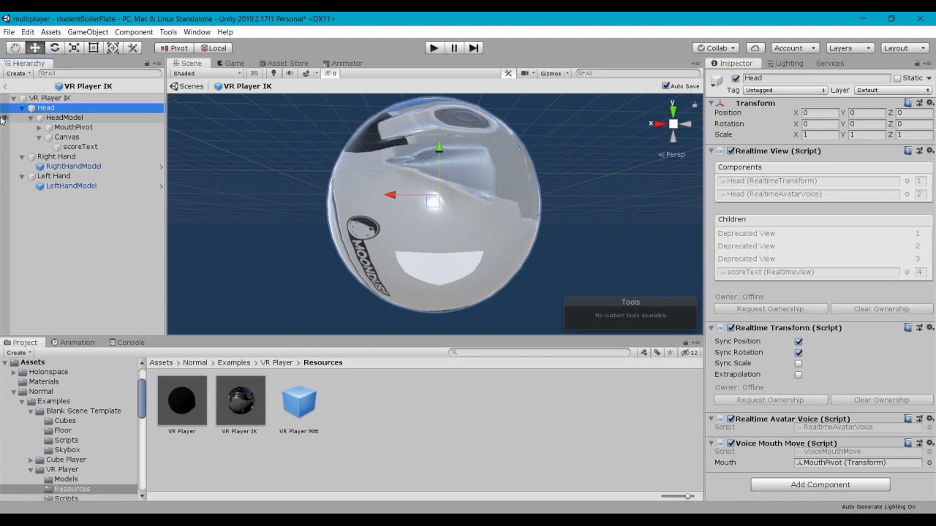
click(65, 117)
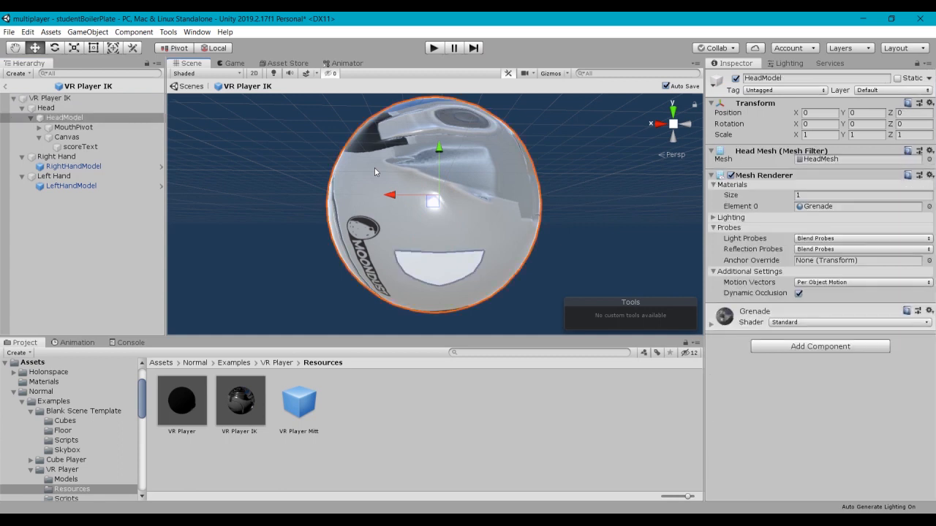
mouse_move(658, 263)
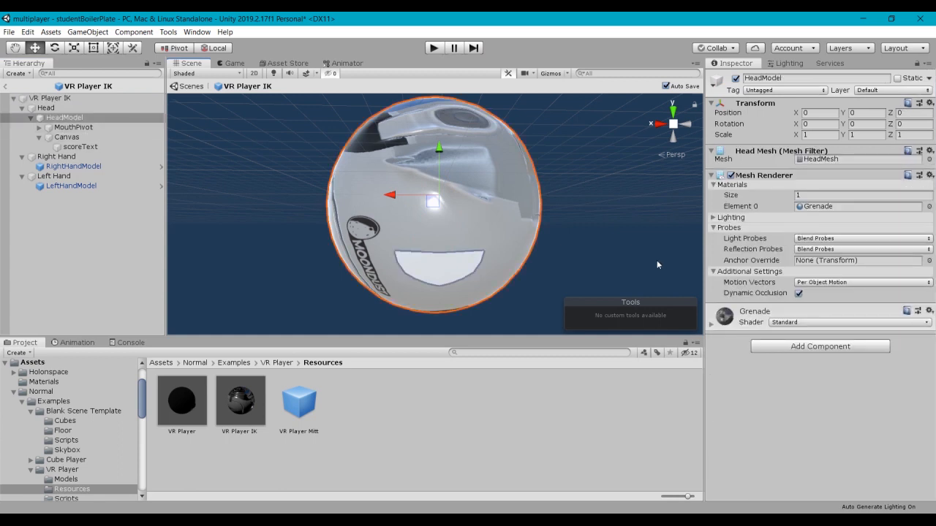
mouse_move(711, 329)
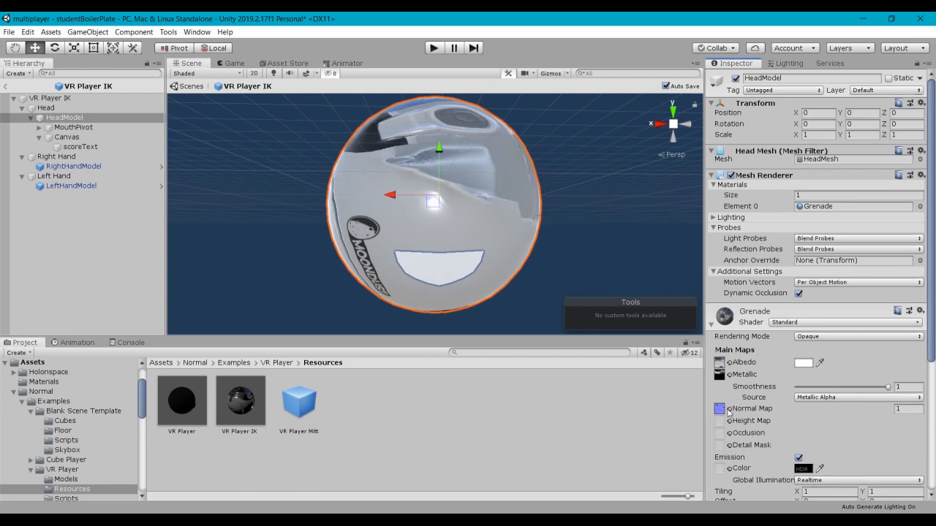
Step: Clear the head material's normal-map texture and set its Albedo colour to red
click(720, 409)
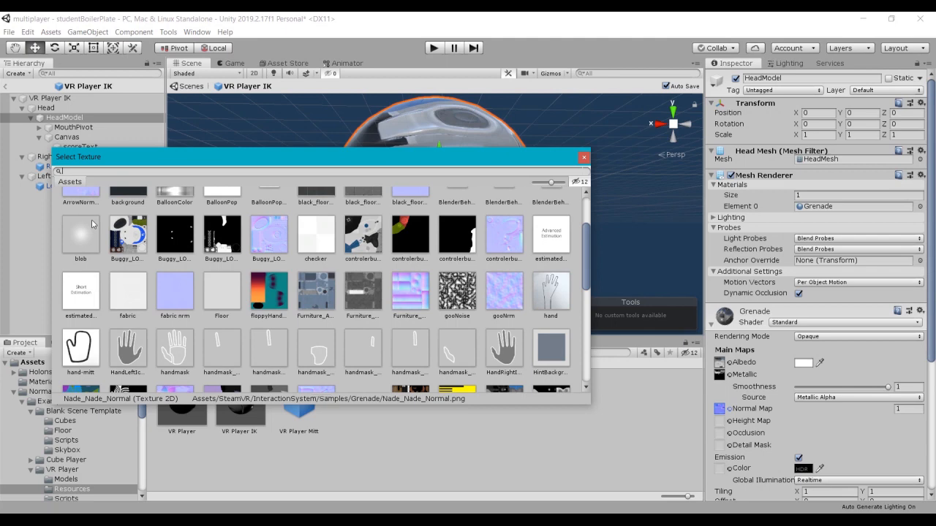
scroll(down, 3)
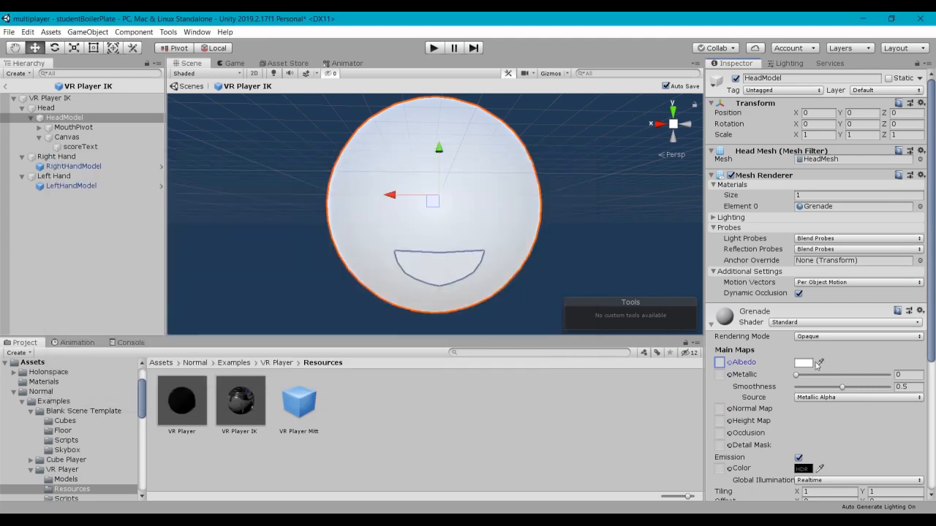
click(803, 363)
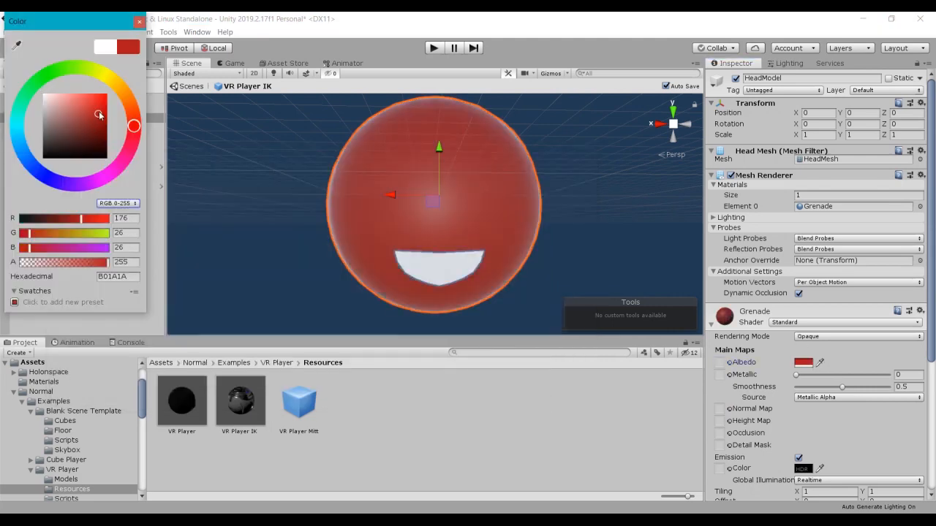
click(139, 22)
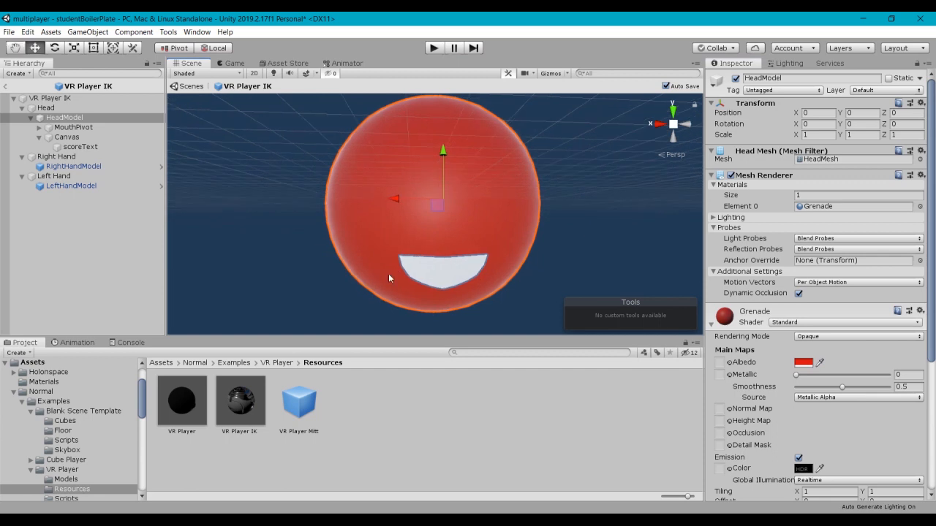
mouse_move(433, 247)
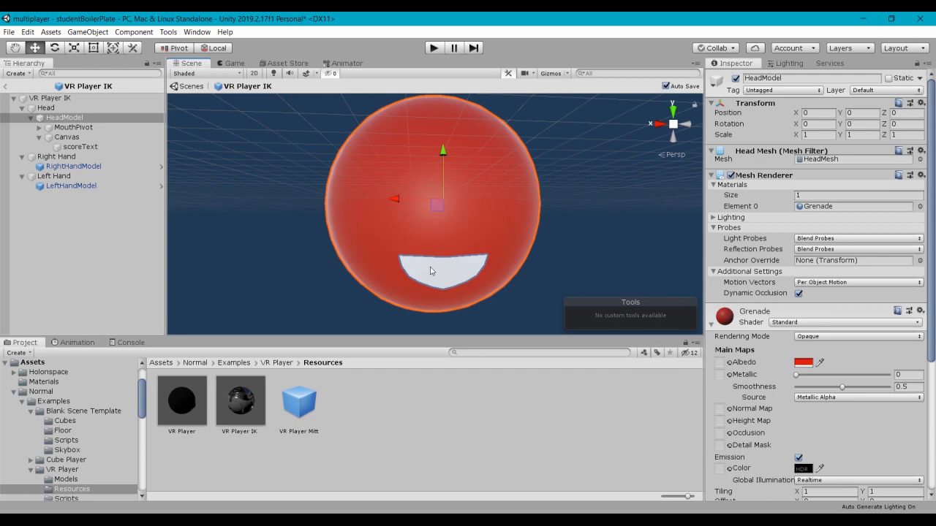
mouse_move(446, 244)
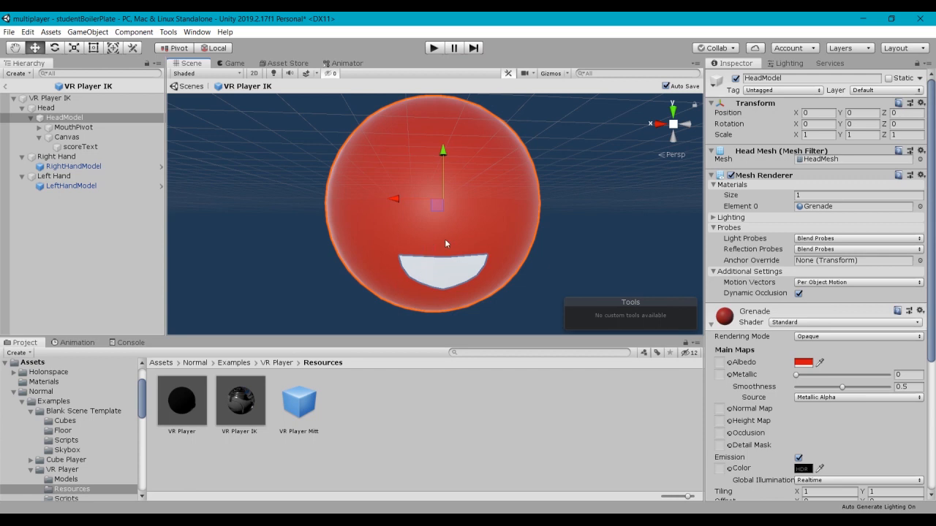
mouse_move(106, 93)
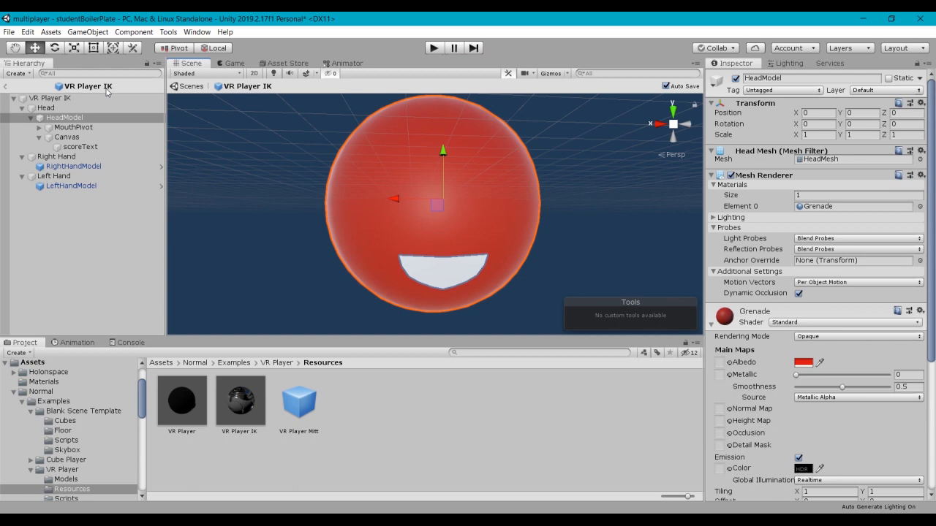
Step: Exit the avatar prefab back to the room scene and select Realtime + VR Player to show its settings
click(64, 117)
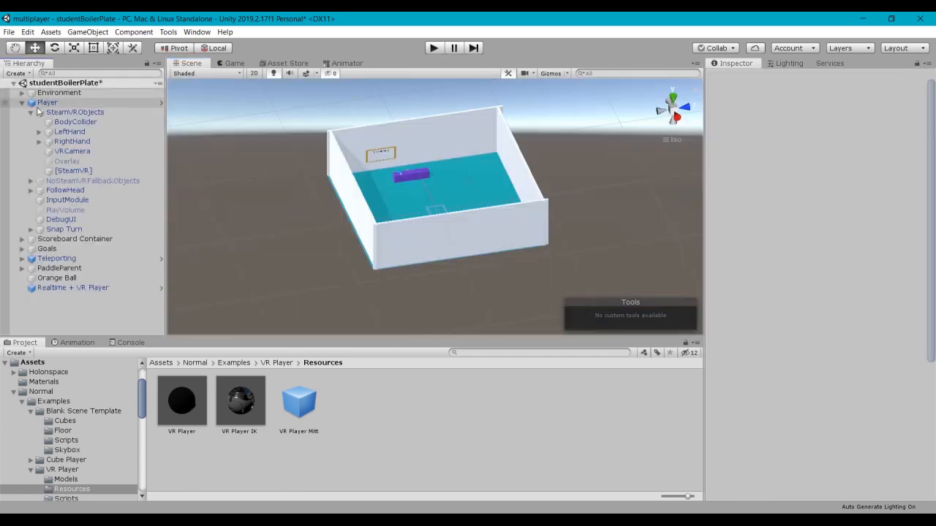
click(73, 287)
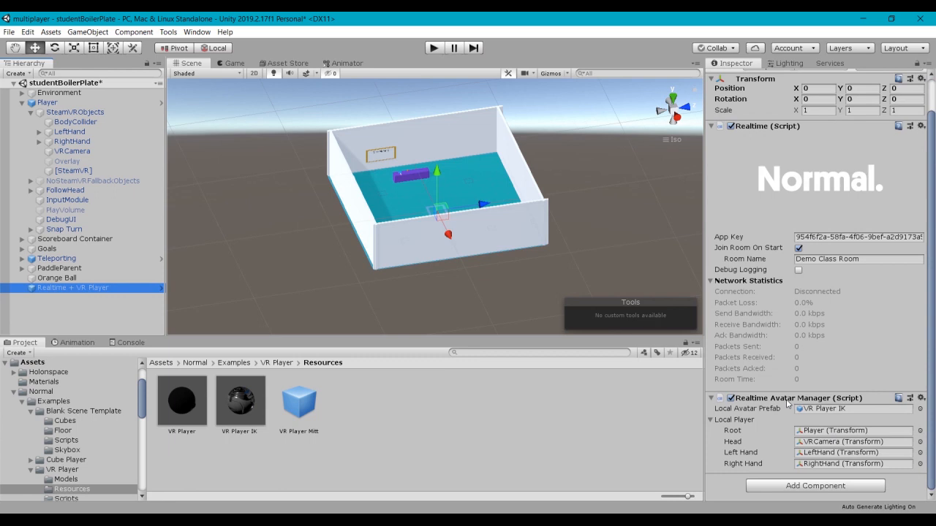
mouse_move(845, 430)
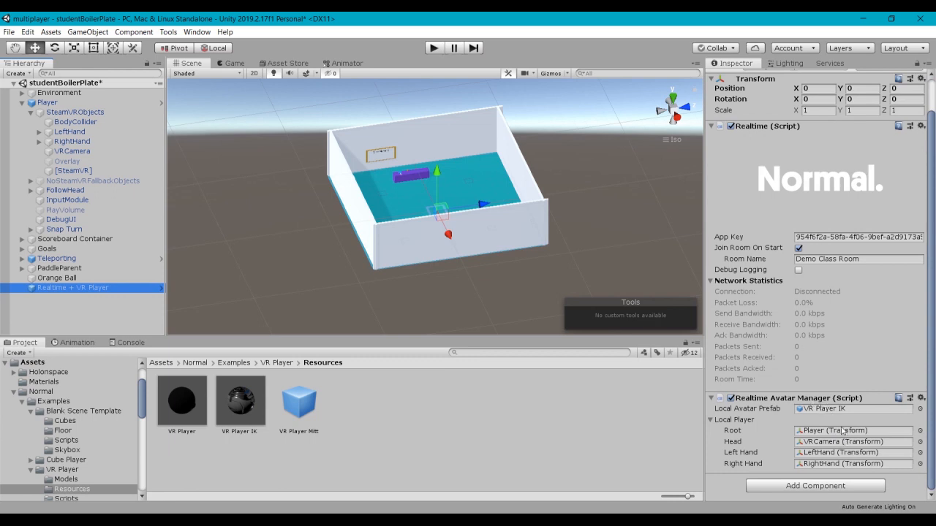
mouse_move(841, 452)
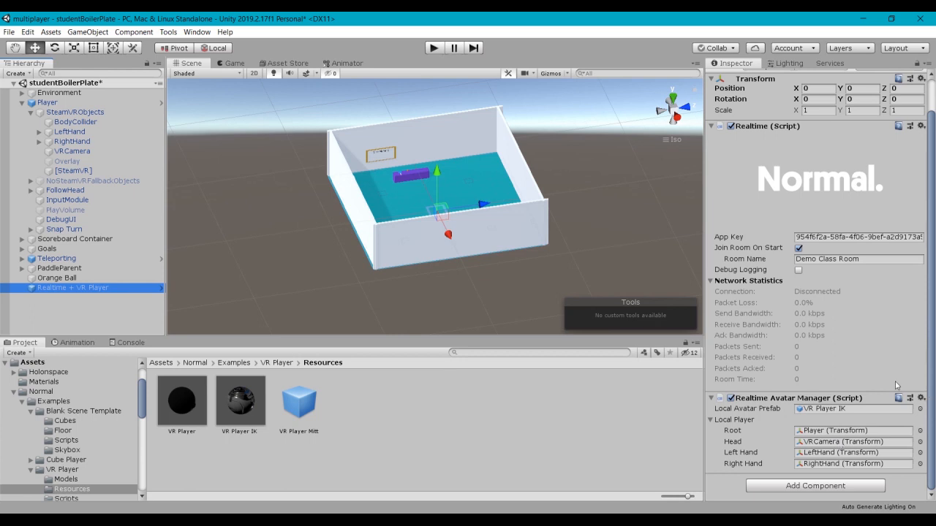
mouse_move(904, 395)
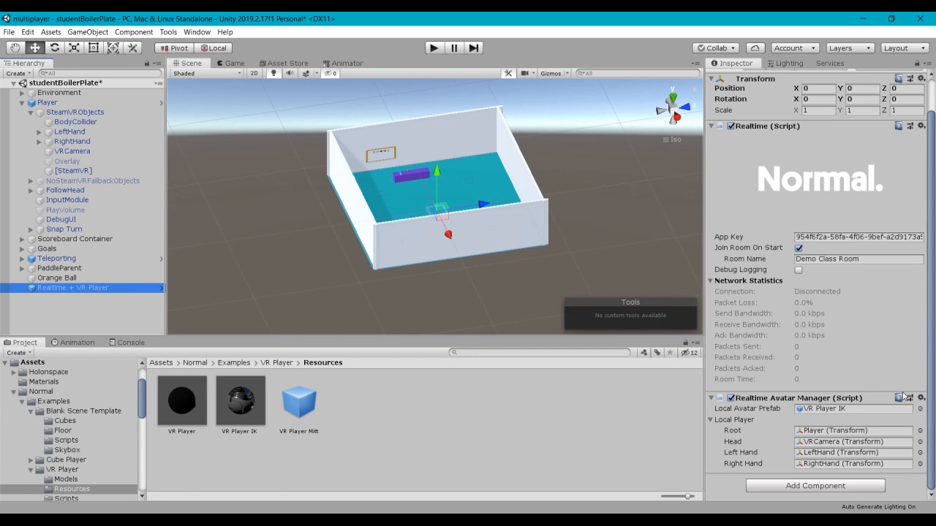
mouse_move(295, 144)
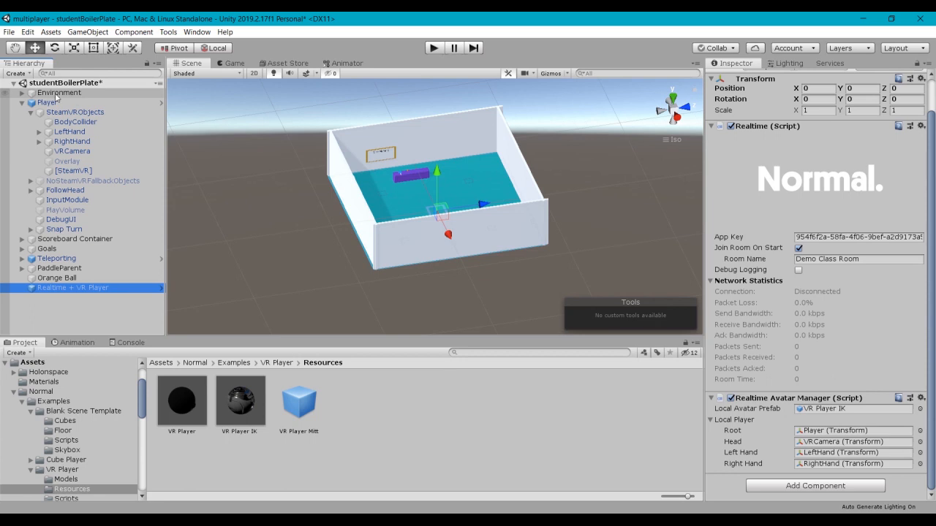
Step: Reopen the VR Player IK prefab, select its Head, and dismiss the 'Saving failed' missing-script warning
click(240, 401)
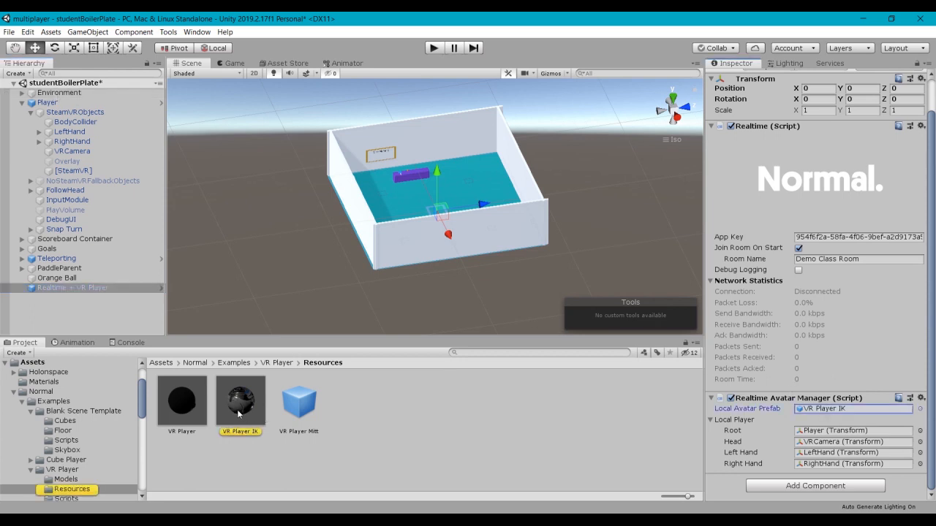
double_click(240, 401)
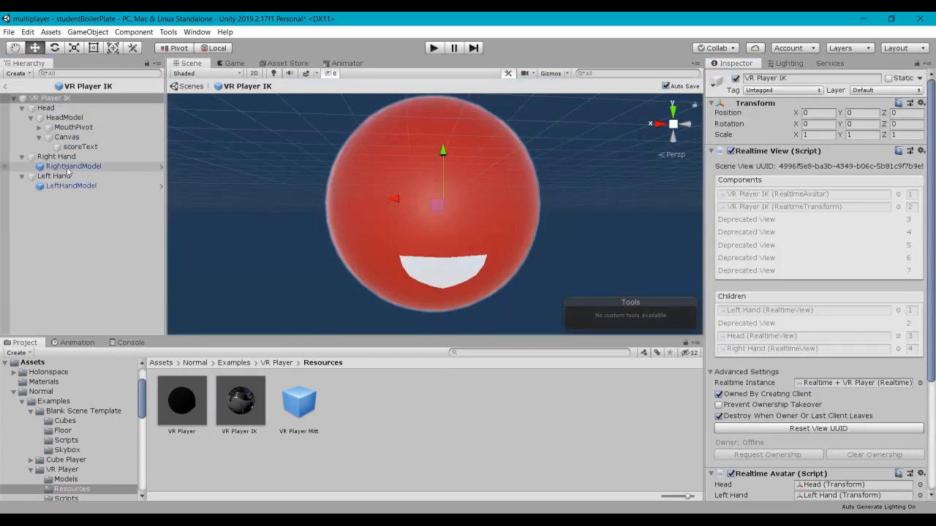
click(45, 108)
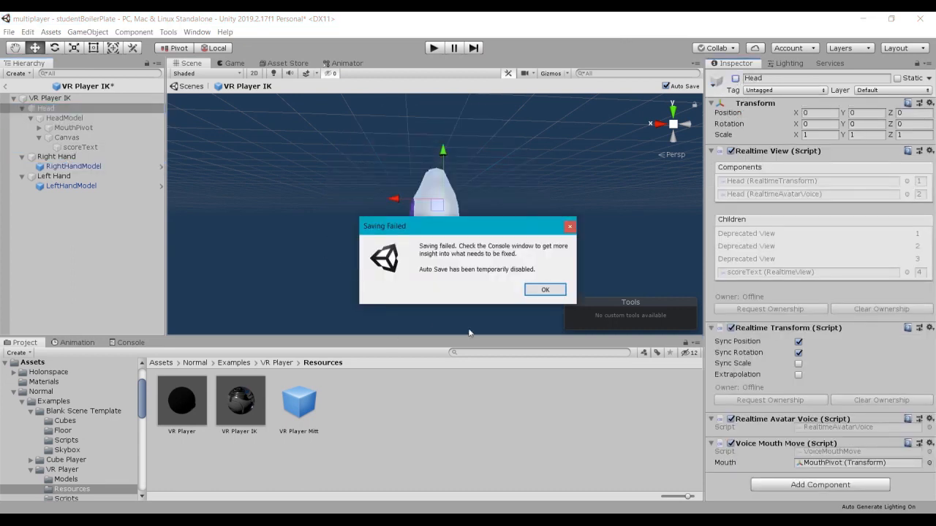
click(544, 290)
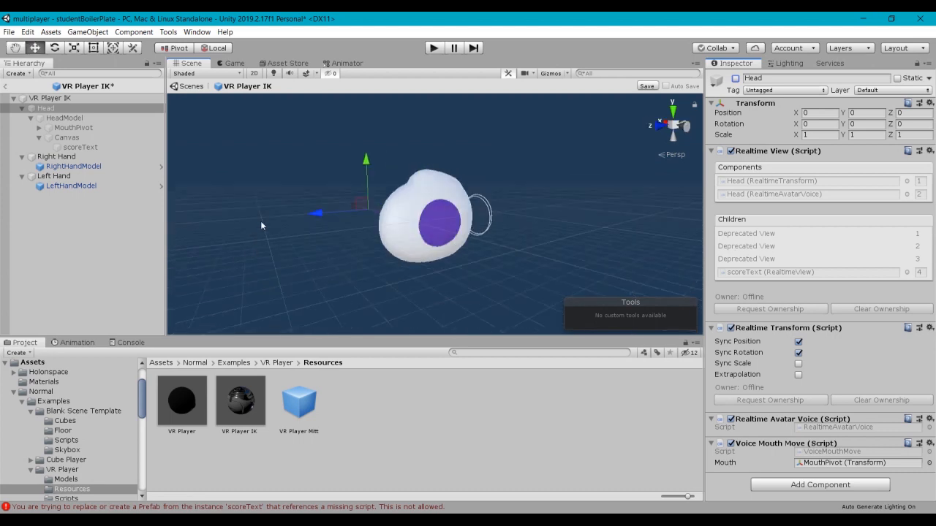
mouse_move(308, 199)
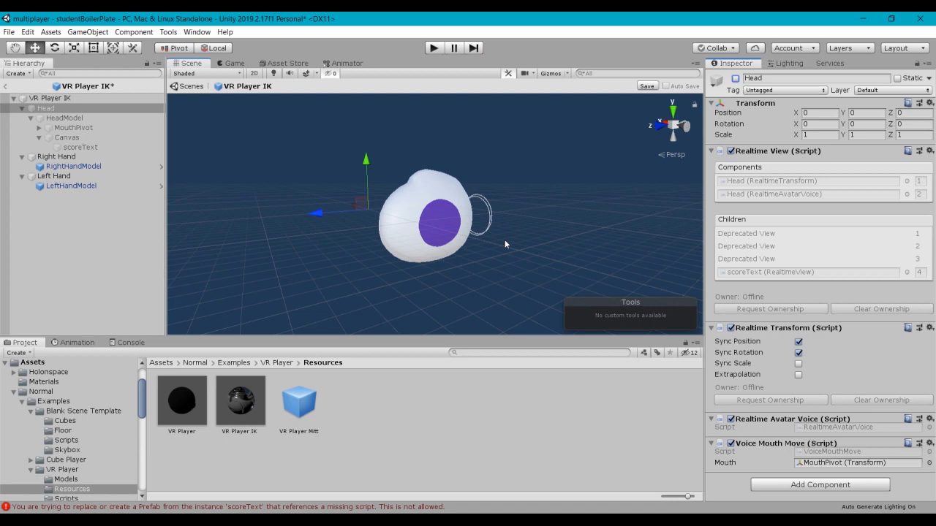
mouse_move(461, 226)
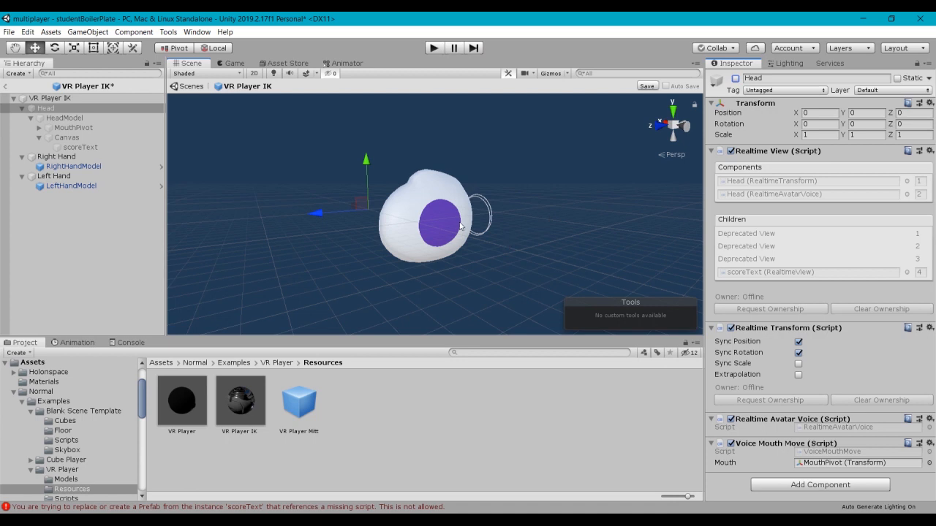
mouse_move(442, 175)
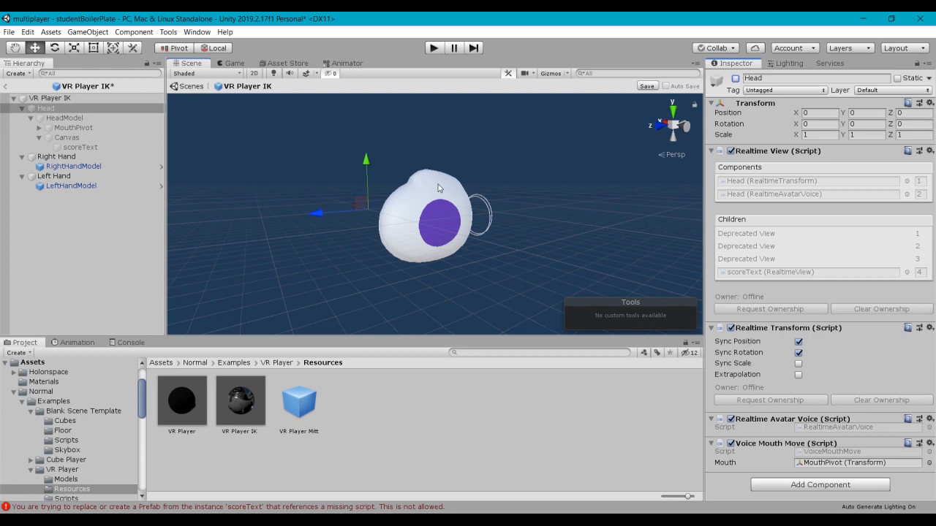
mouse_move(439, 191)
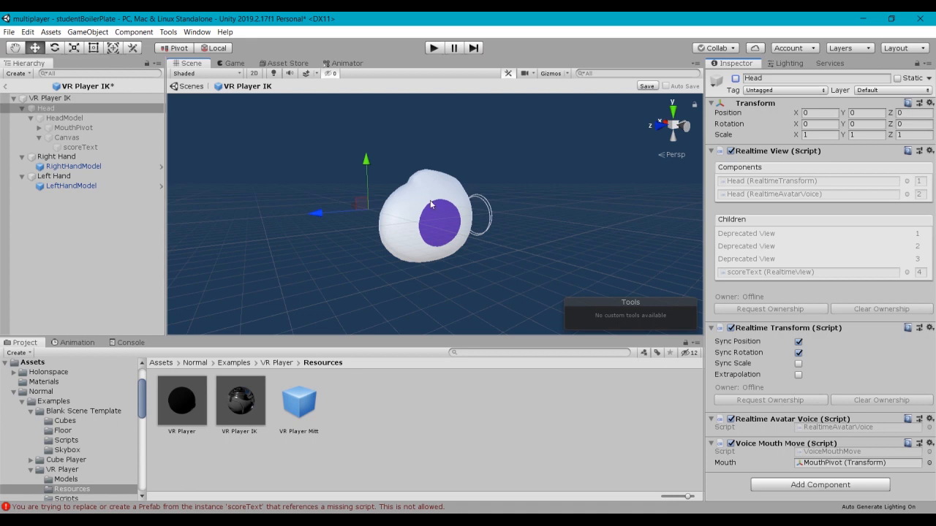
mouse_move(427, 213)
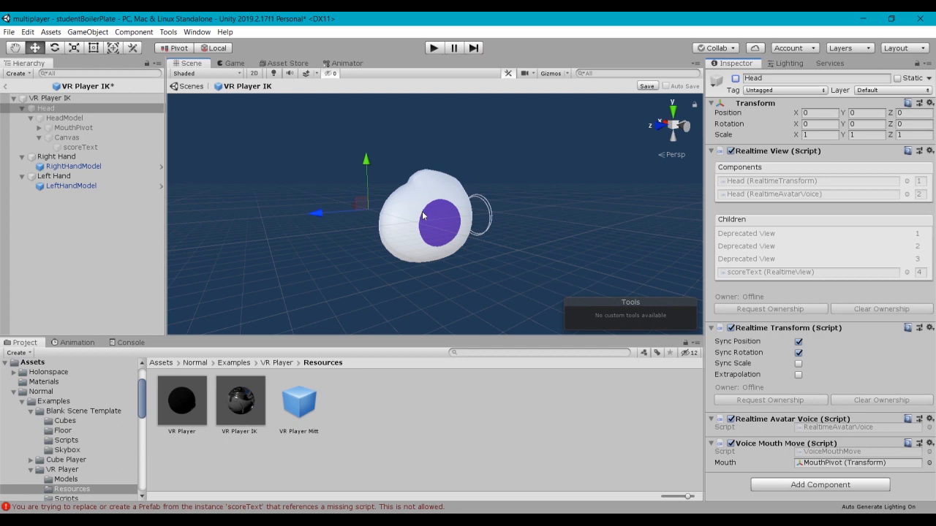
mouse_move(419, 225)
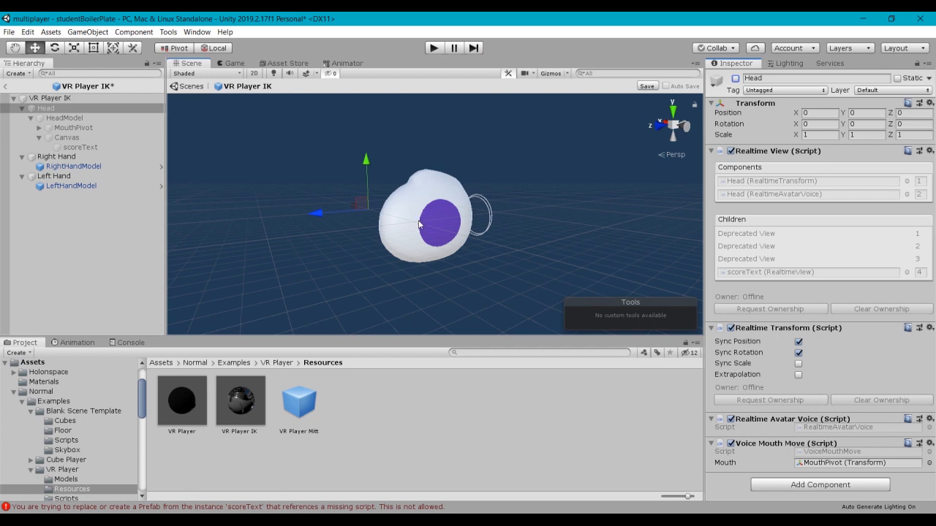
mouse_move(449, 212)
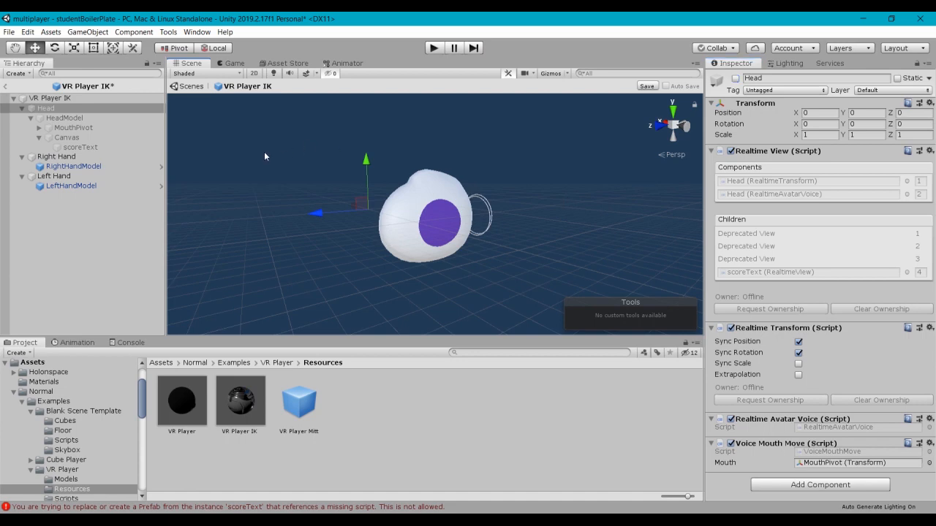
Step: Return from the avatar prefab to the room scene and view the Player rig's settings
click(45, 108)
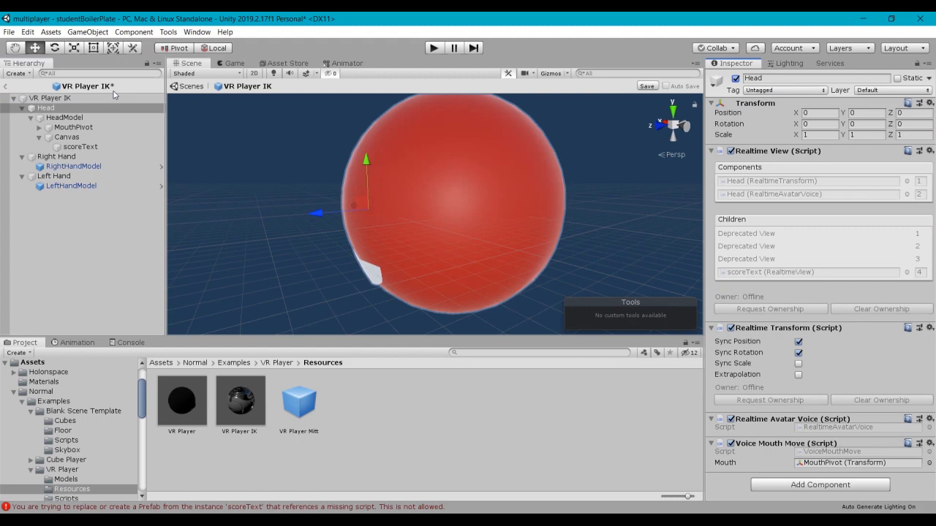
click(45, 108)
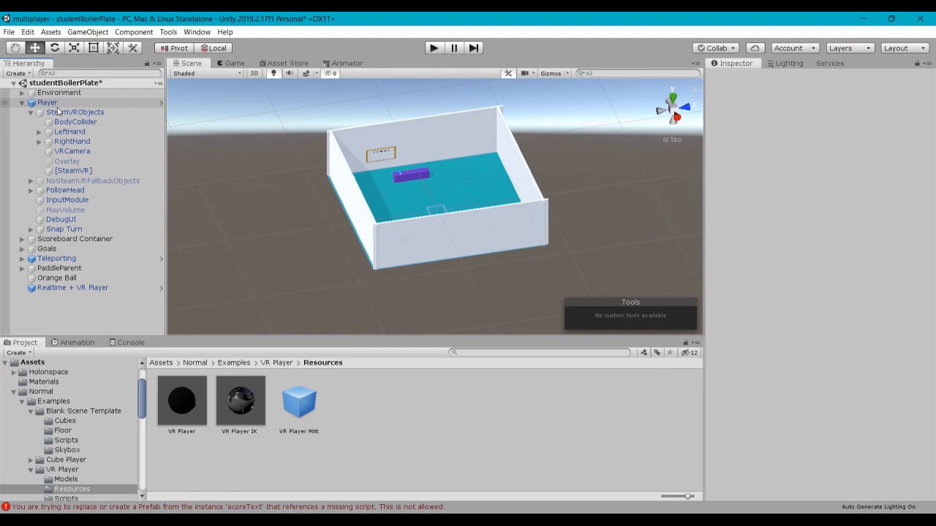
click(47, 103)
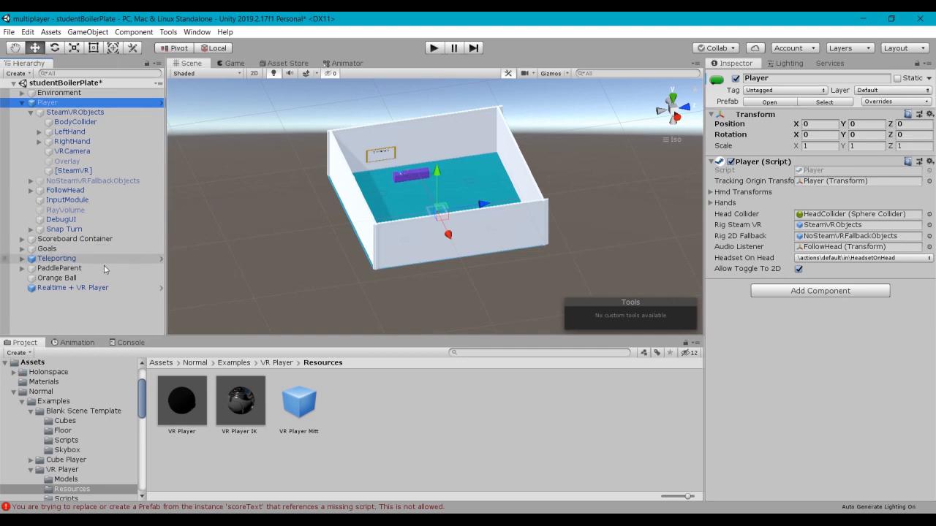
Step: Show Realtime + VR Player's settings and ping VR Player IK as its Local Avatar Prefab
click(73, 287)
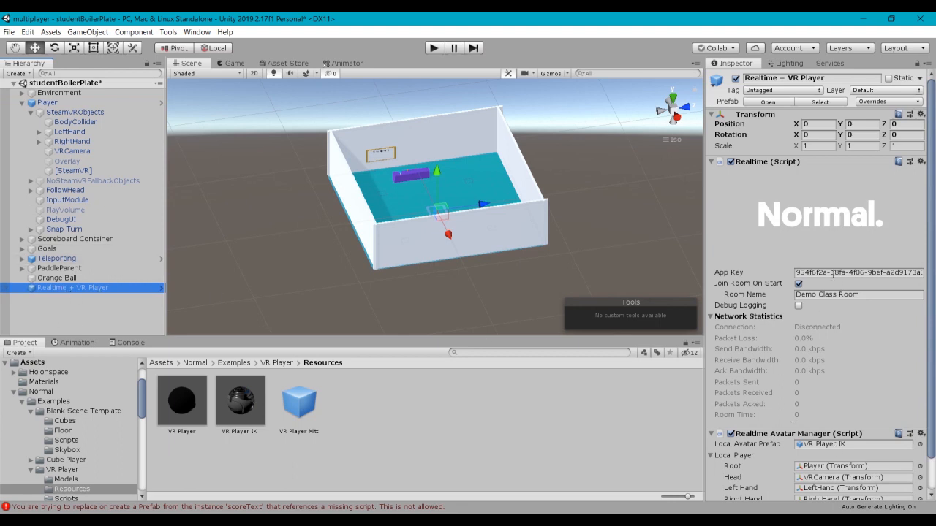
scroll(down, 3)
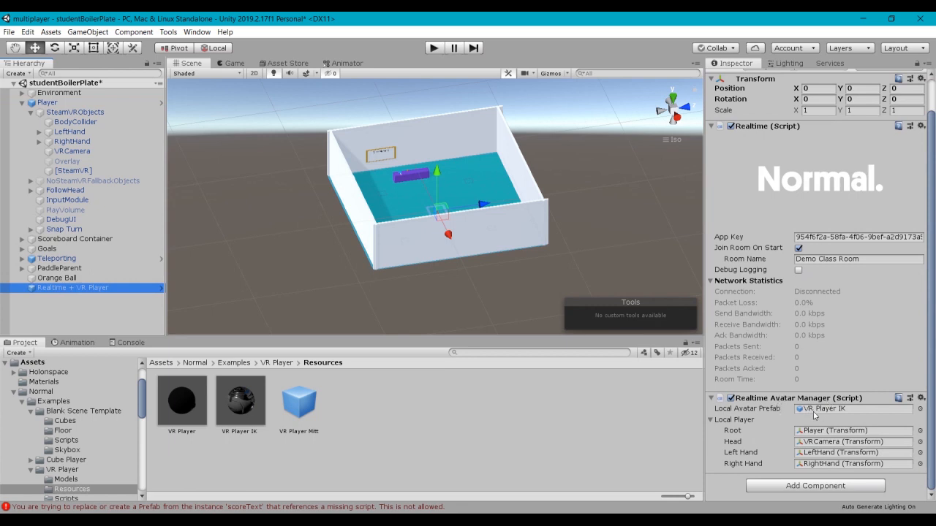
click(240, 400)
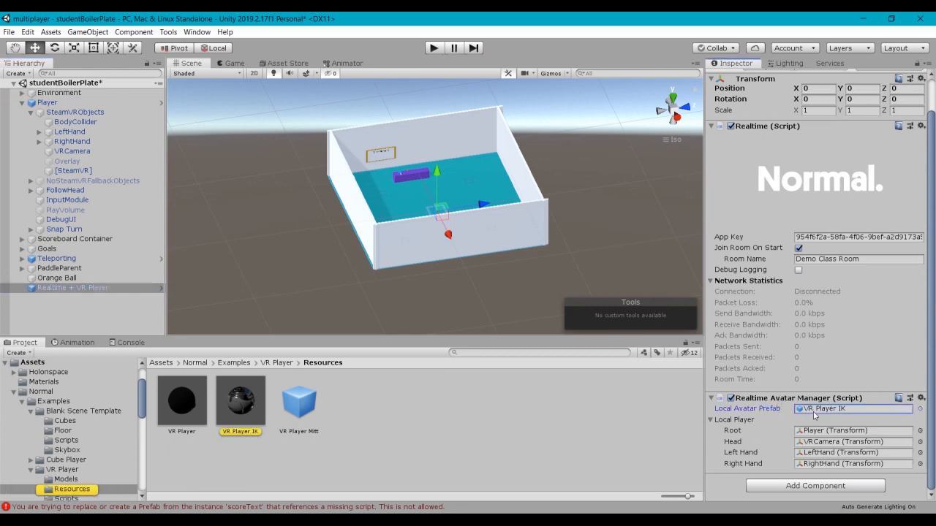